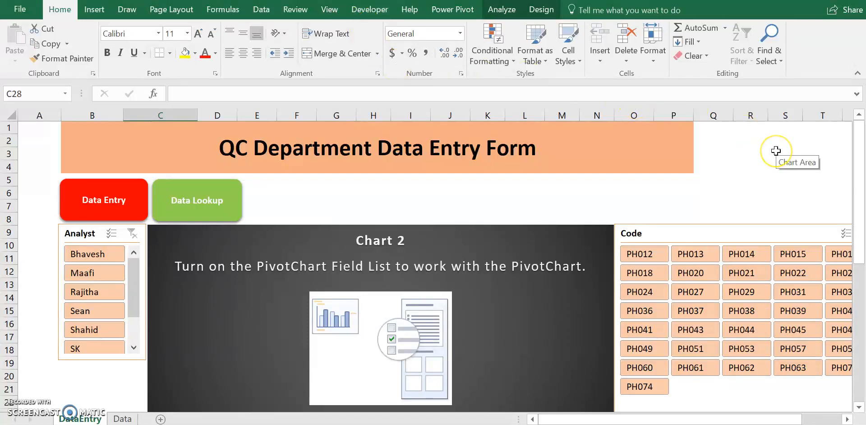
mouse_move(776, 151)
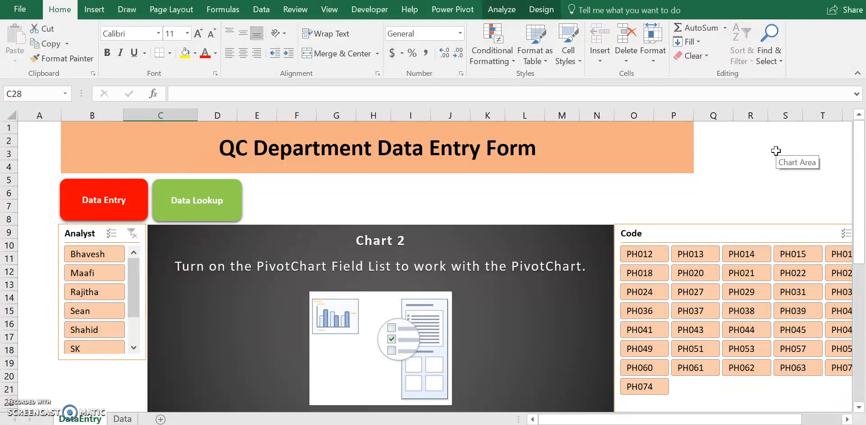
mouse_move(775, 151)
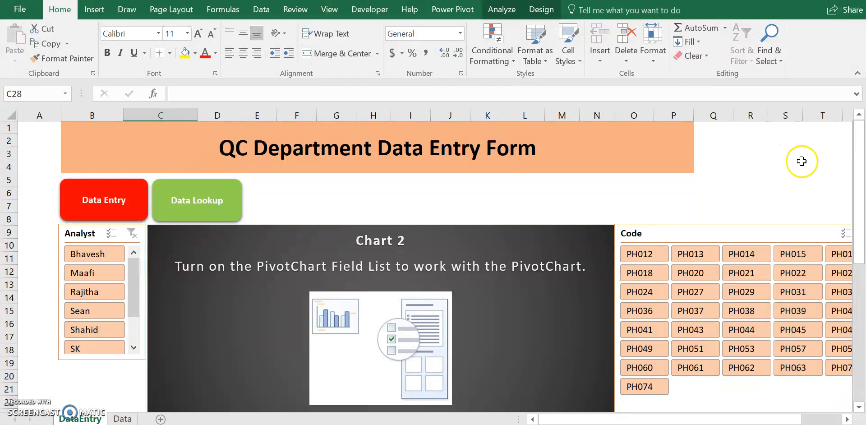
mouse_move(835, 194)
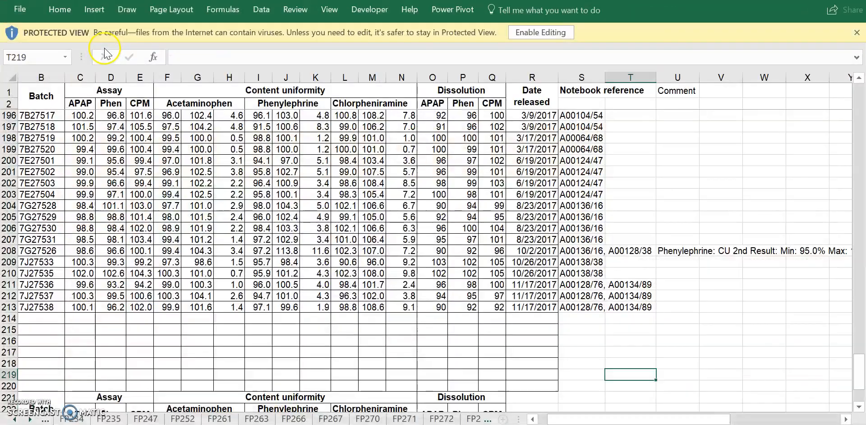
mouse_move(222, 301)
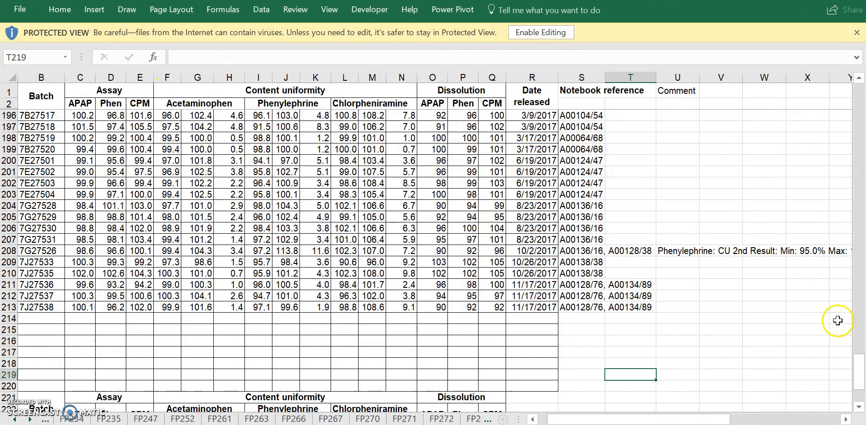
mouse_move(856, 364)
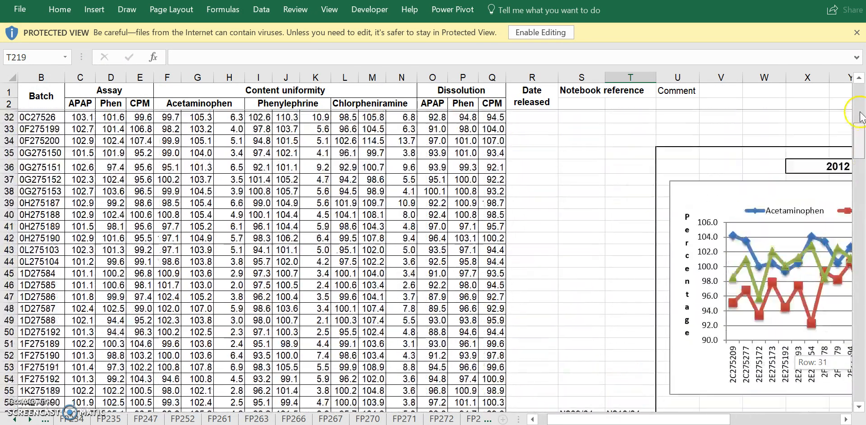
Step: Scroll up the batch results table to its earliest 2012 rows and trend chart
scroll(up, 3)
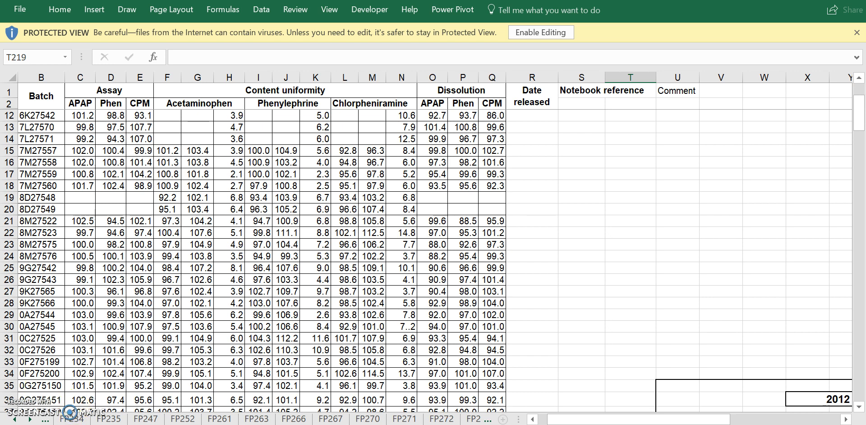
Step: Browse the FP234 sheet's dissolution data, summary statistics and RSD% and assay charts
click(74, 418)
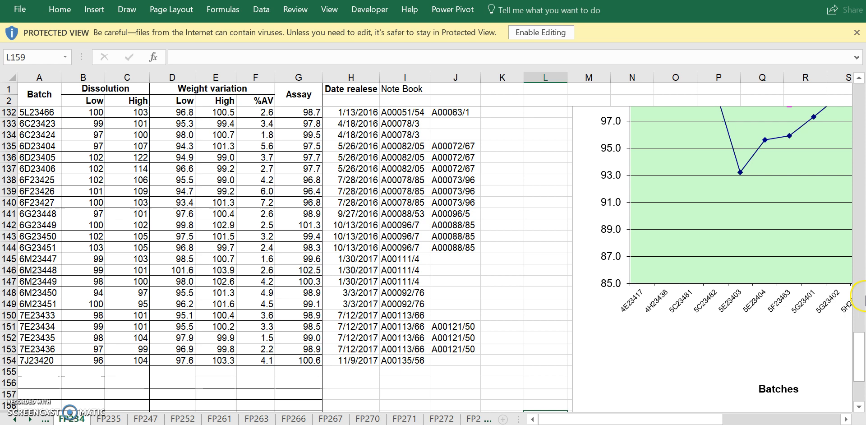
scroll(up, 3)
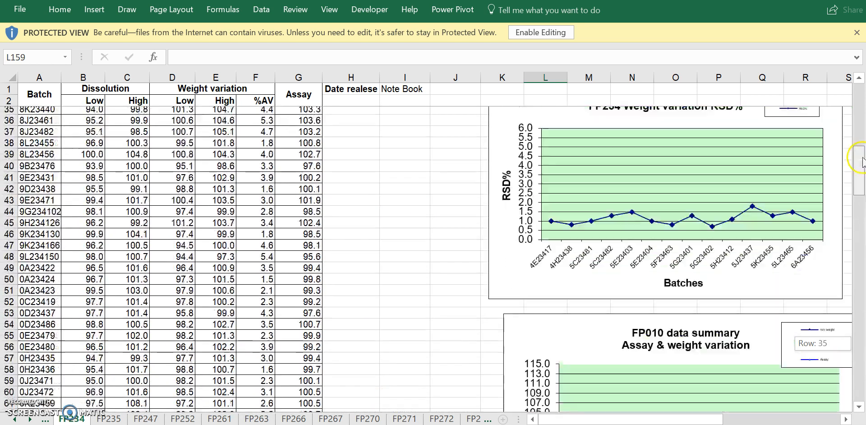
scroll(up, 3)
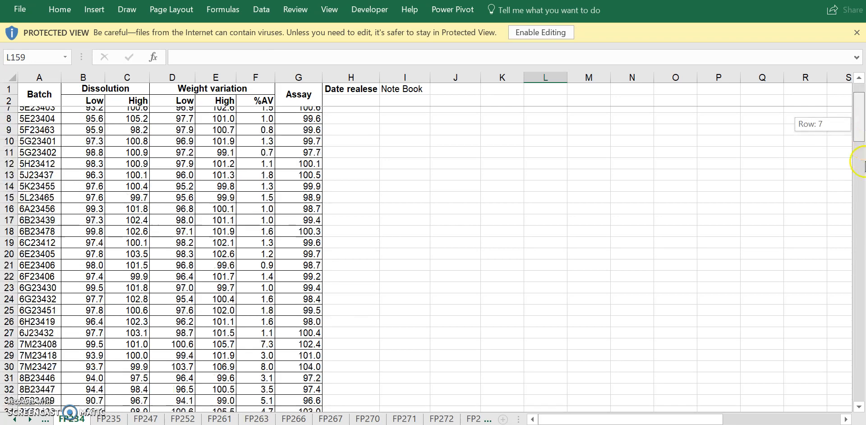
scroll(down, 3)
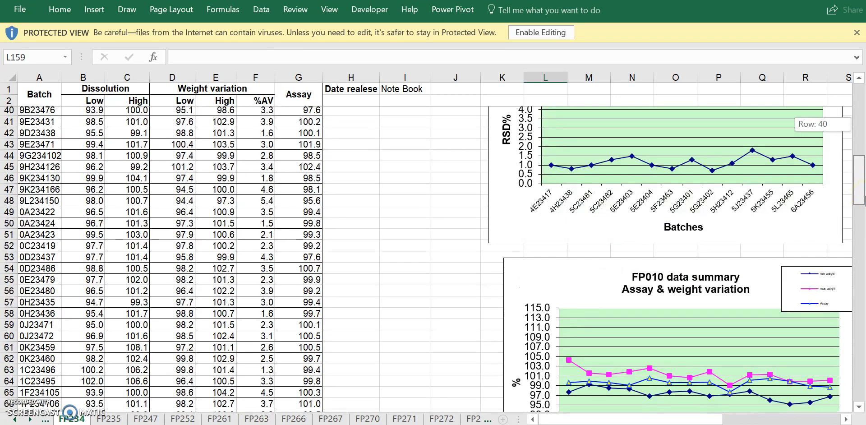
scroll(down, 3)
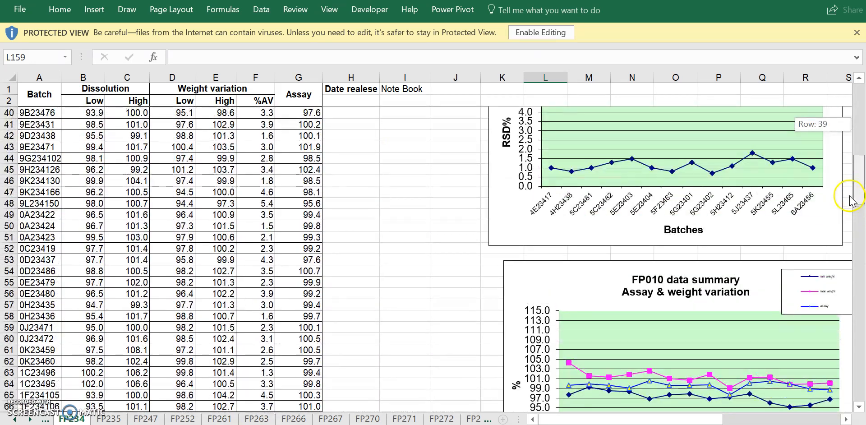
scroll(up, 3)
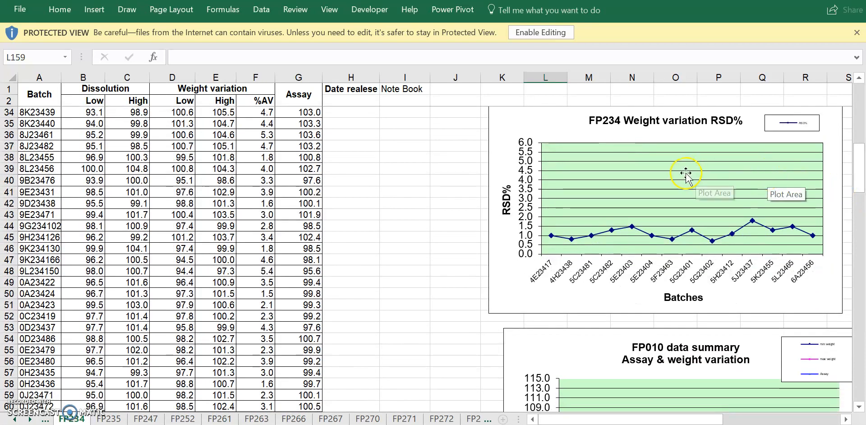
mouse_move(687, 176)
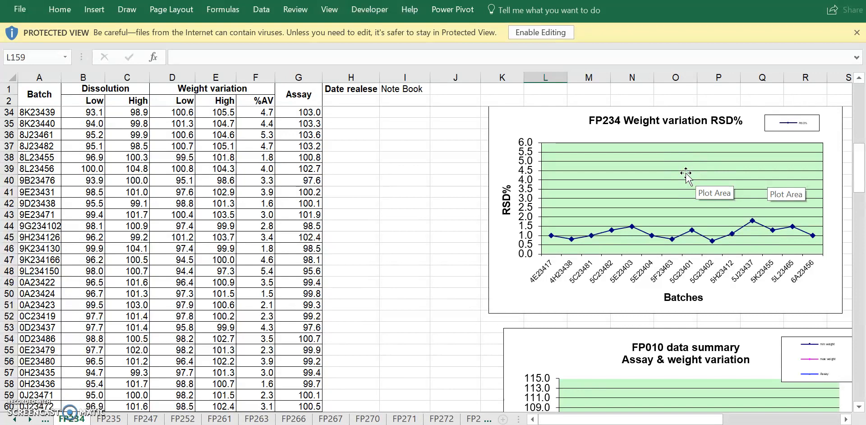
scroll(down, 3)
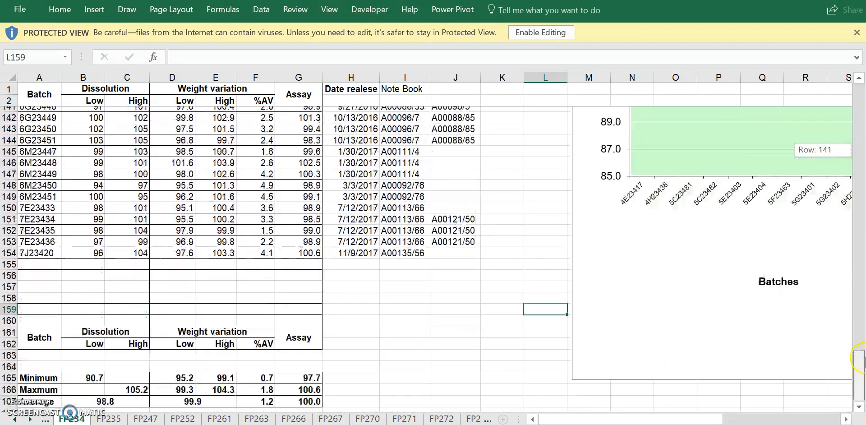
scroll(down, 3)
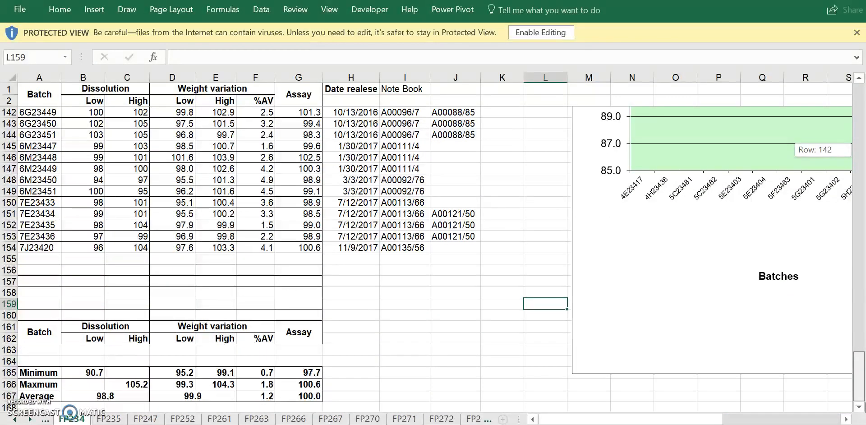
scroll(up, 3)
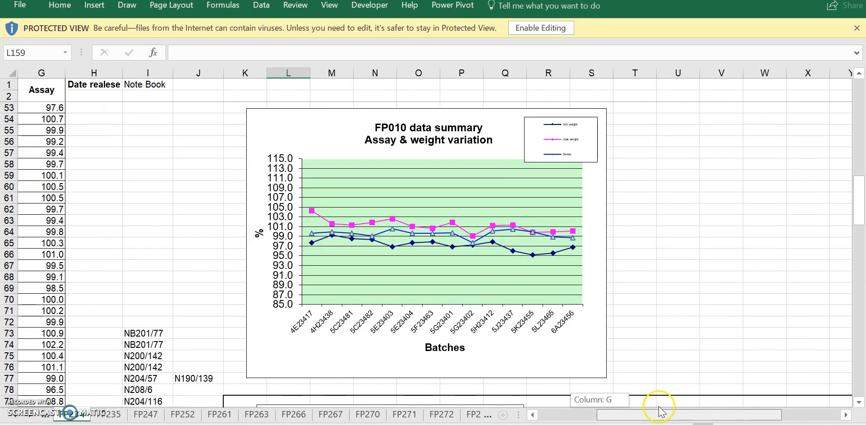
scroll(left, 3)
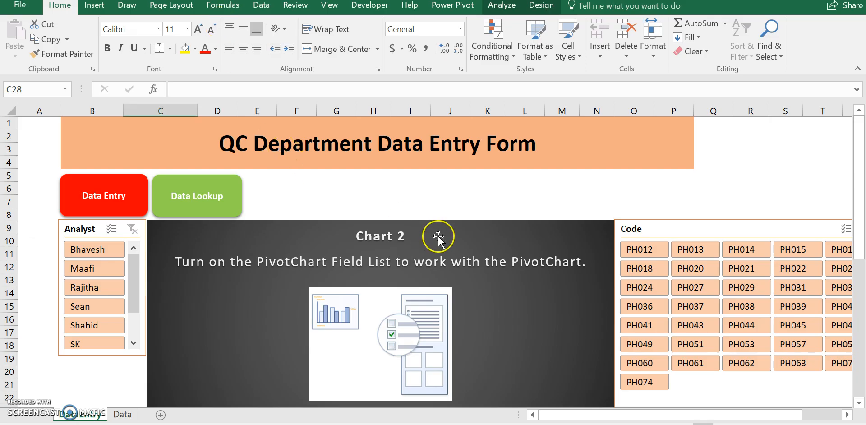
mouse_move(438, 237)
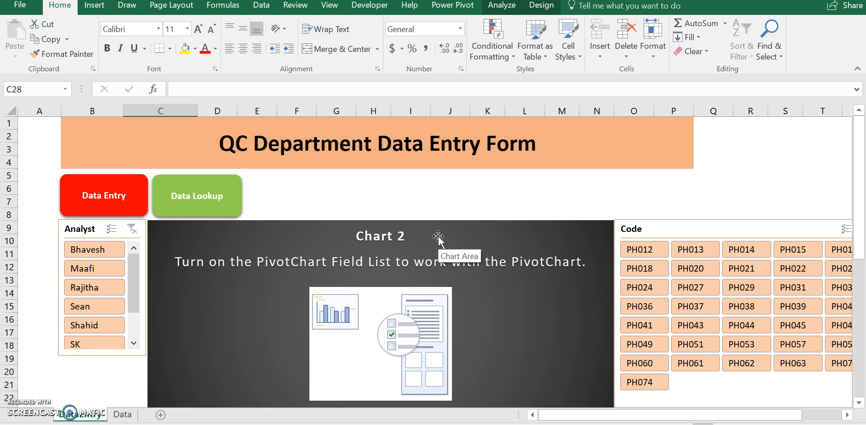
mouse_move(148, 209)
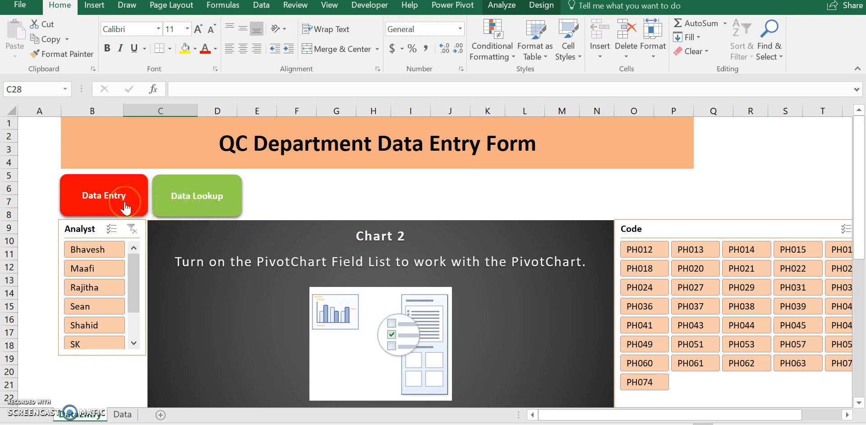
mouse_move(148, 214)
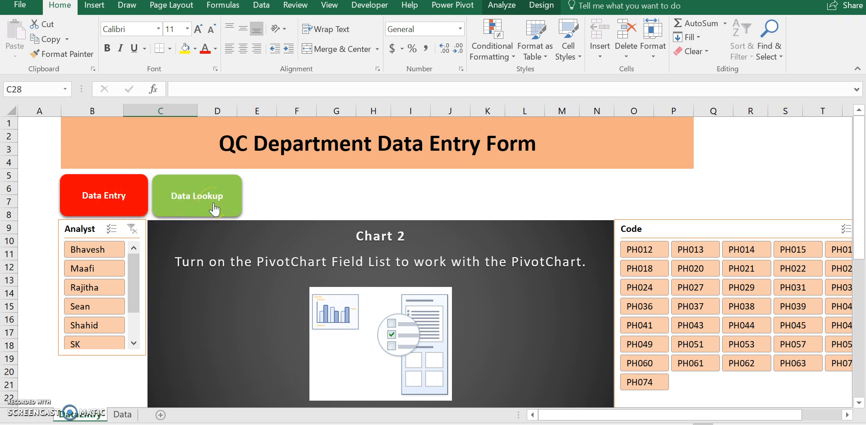
mouse_move(325, 237)
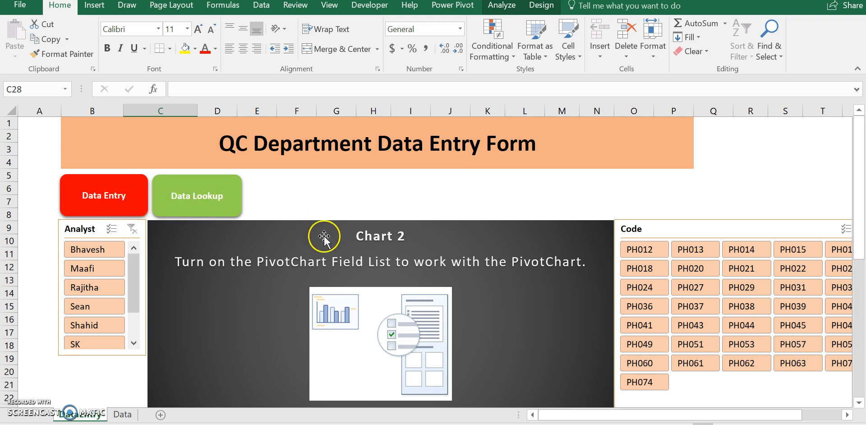
mouse_move(425, 239)
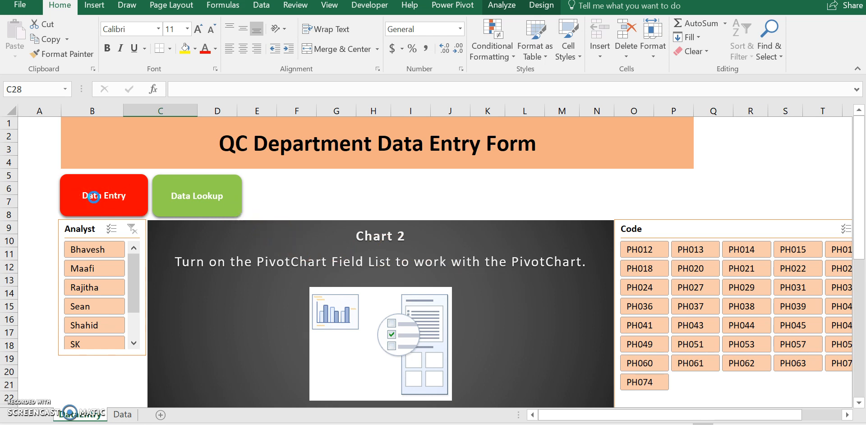
Step: Start a new record in the Data Entry form with Sean chosen as analyst
click(103, 195)
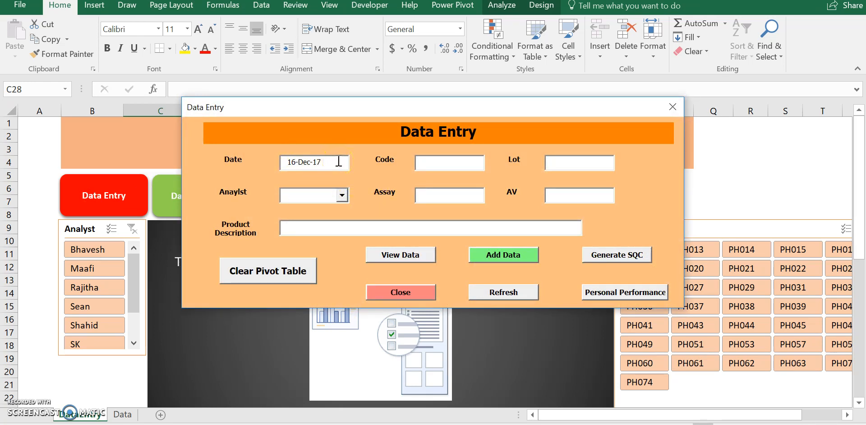
click(310, 195)
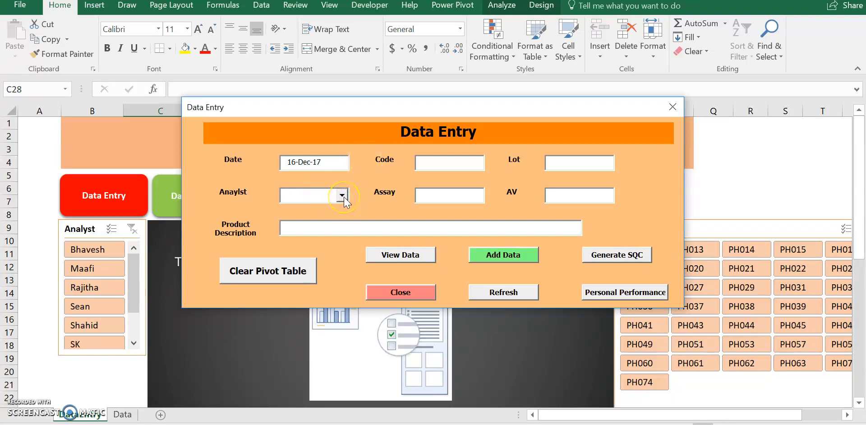
click(342, 195)
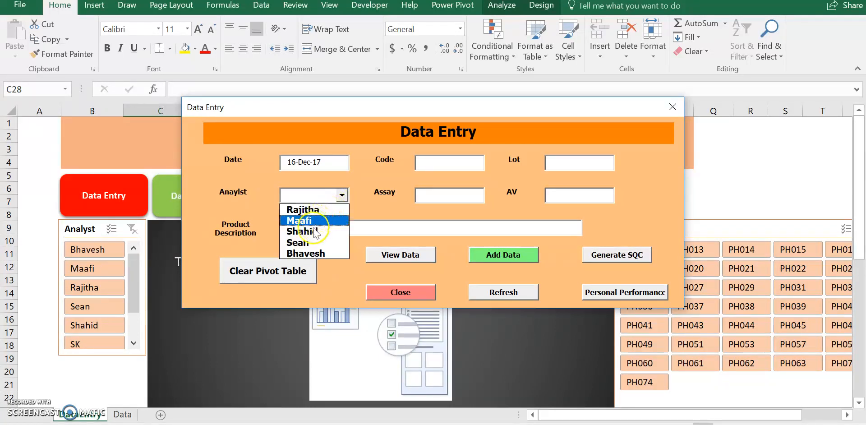
click(298, 243)
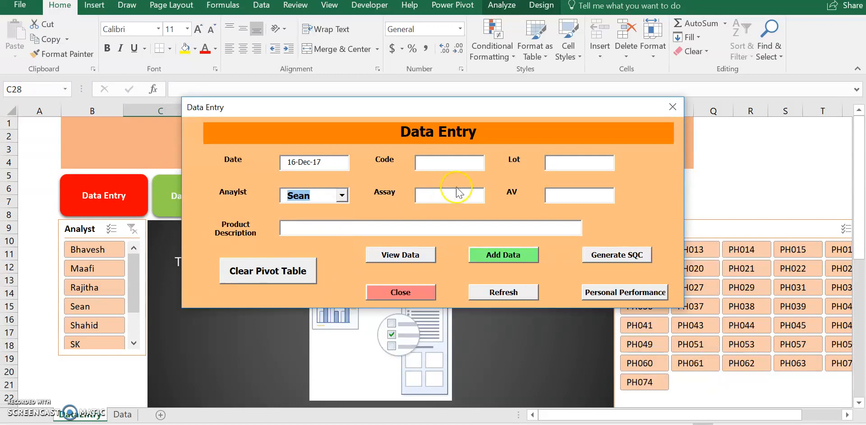
Step: Enter code FP023, lot P17A001, assay 1 and AV 5
click(450, 162)
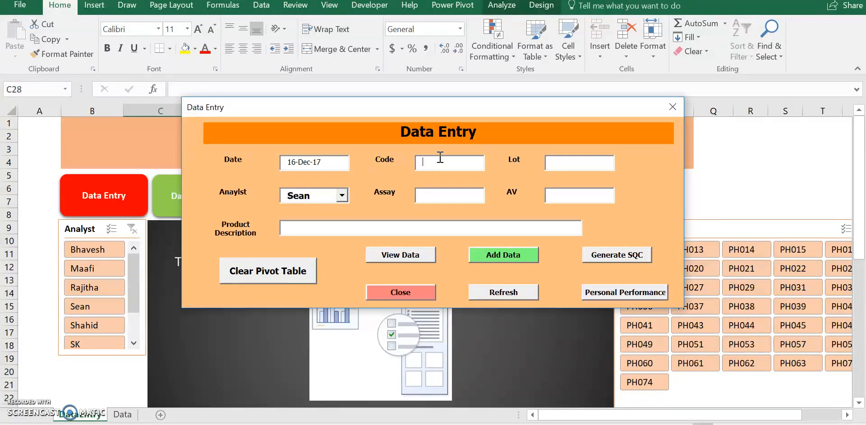
text(FP023)
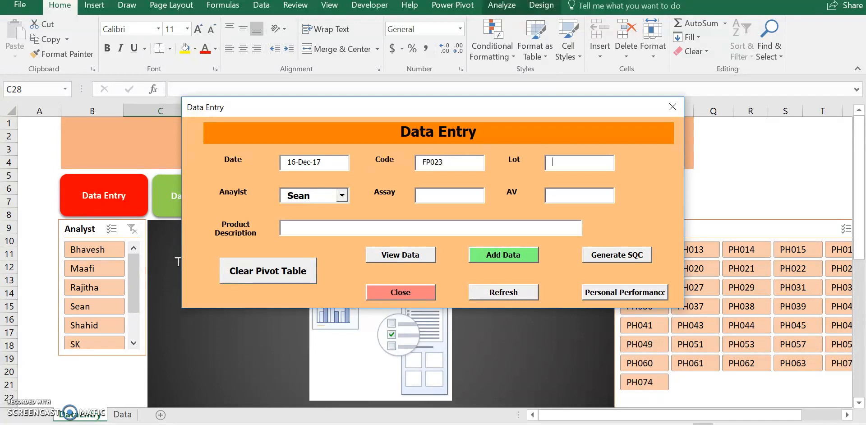
text(P)
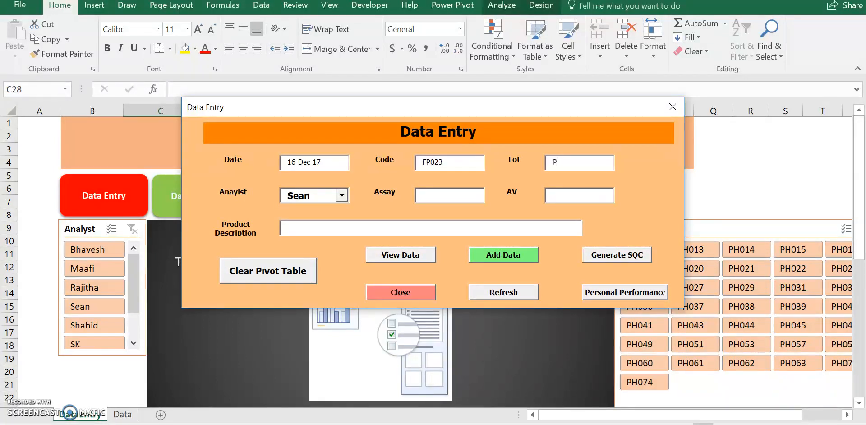
text(17A001)
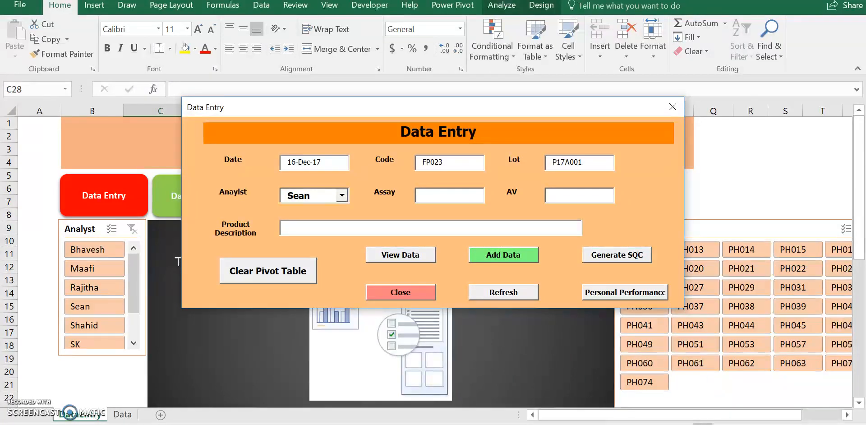
click(449, 196)
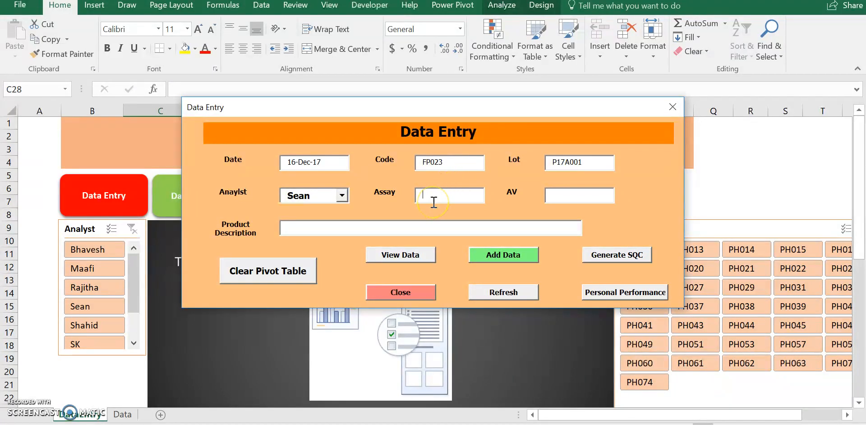
text(1)
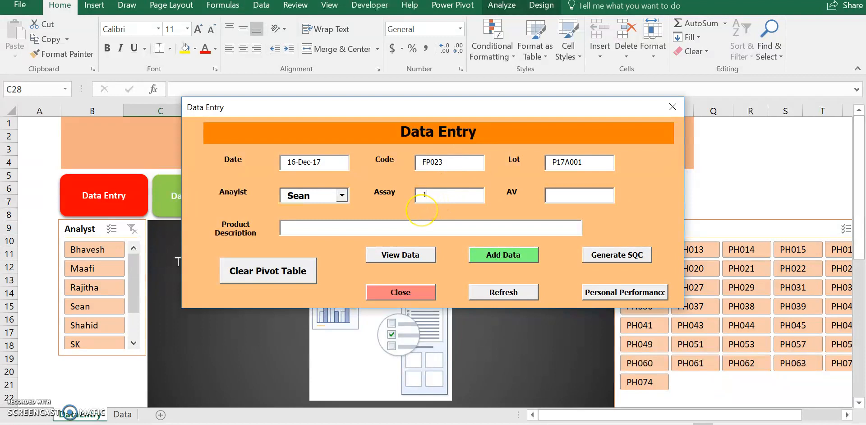
click(578, 195)
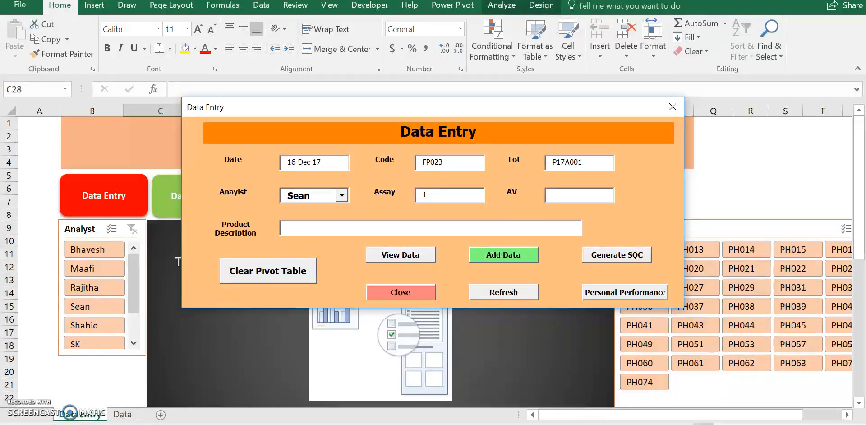
text(5)
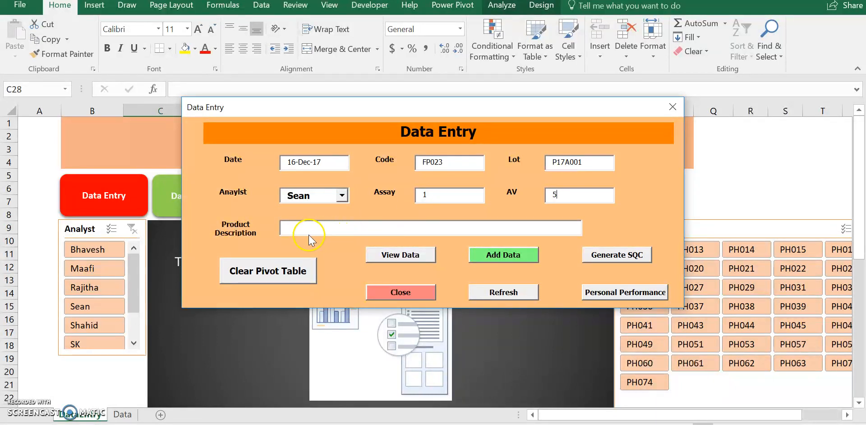
Step: Enter the product description 'Aspring 500mg tablets'
click(430, 227)
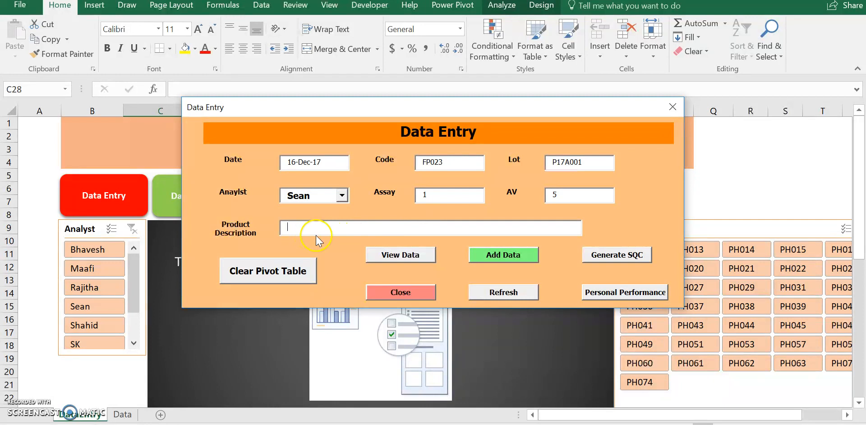
text(As)
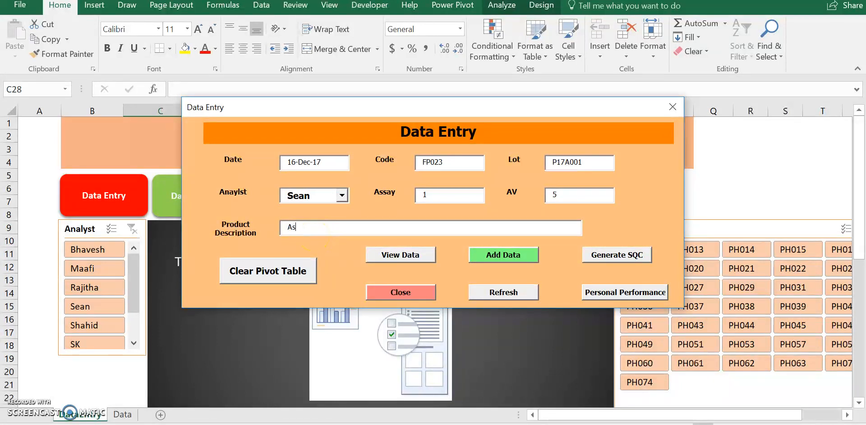
text(pring 500mg)
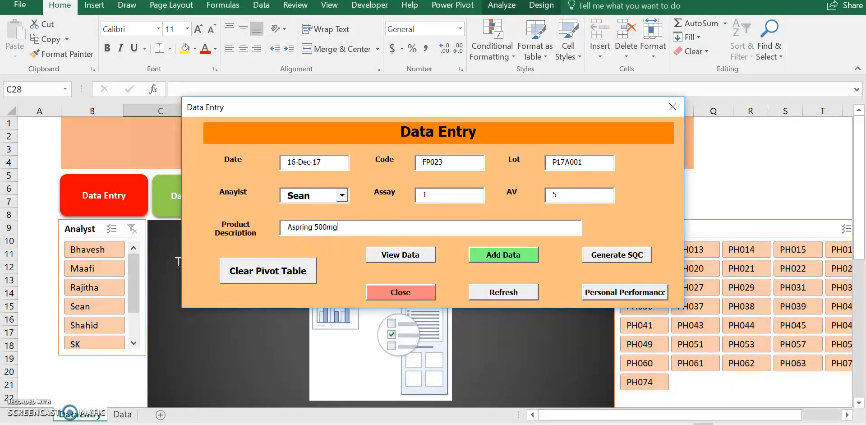
text(tablets)
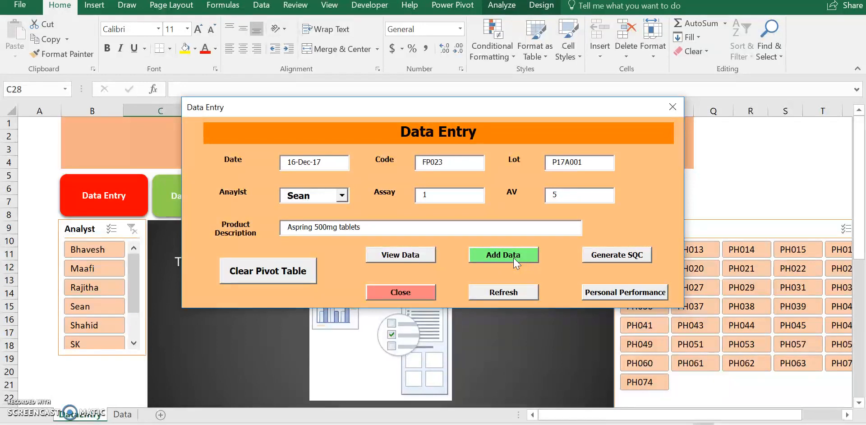
Step: Add the FP023 / P17A001 record to the data, clearing the form
click(503, 255)
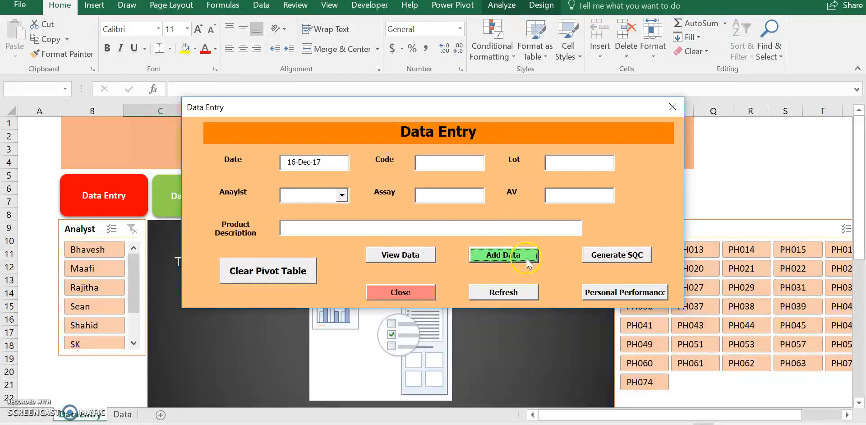
mouse_move(608, 186)
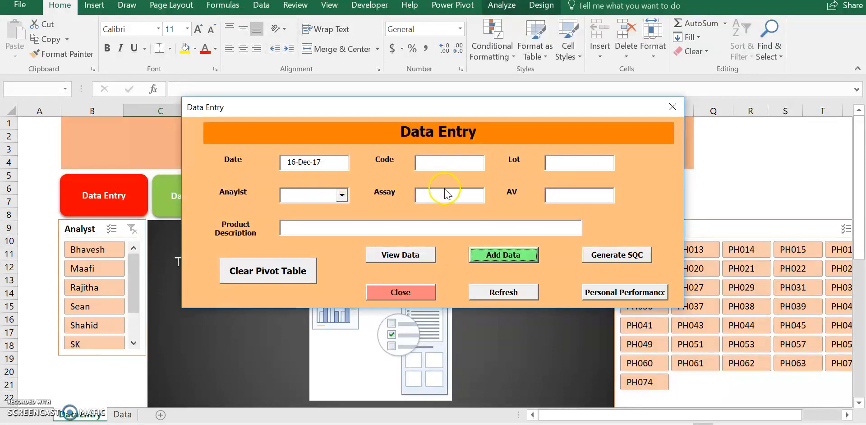
mouse_move(442, 234)
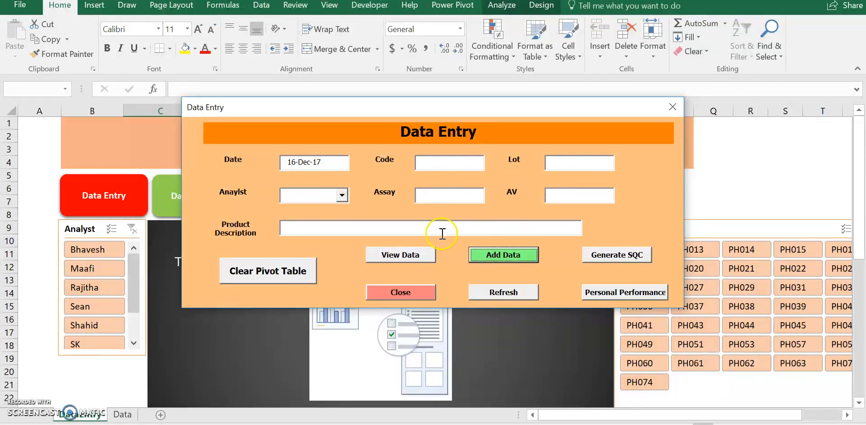
mouse_move(400, 249)
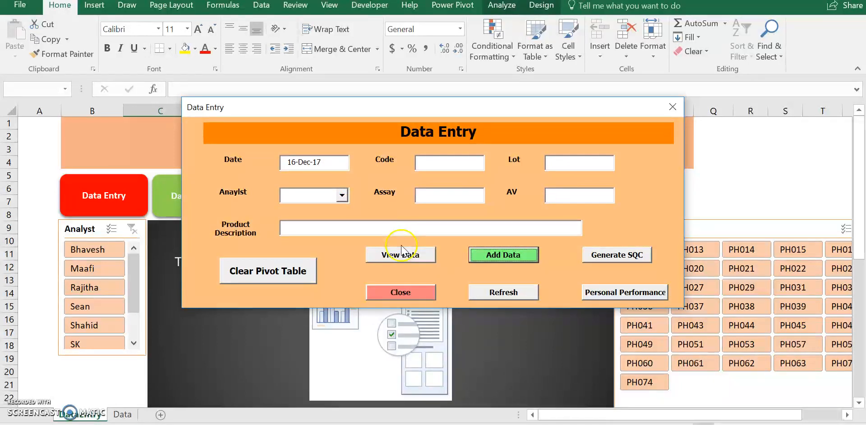
mouse_move(394, 262)
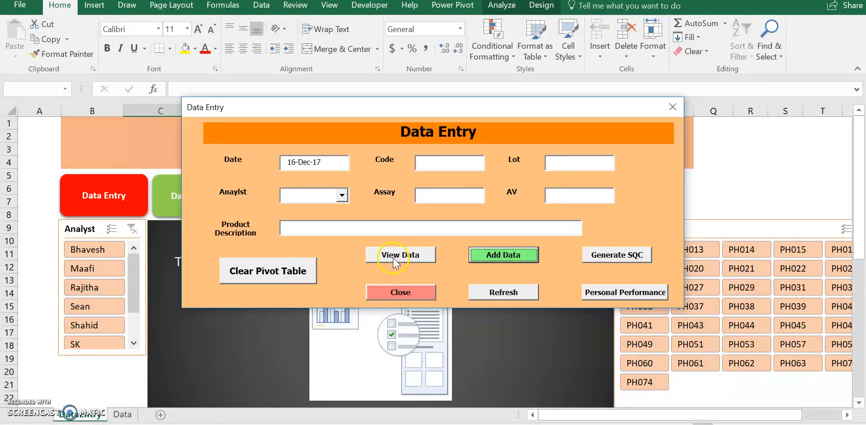
mouse_move(158, 389)
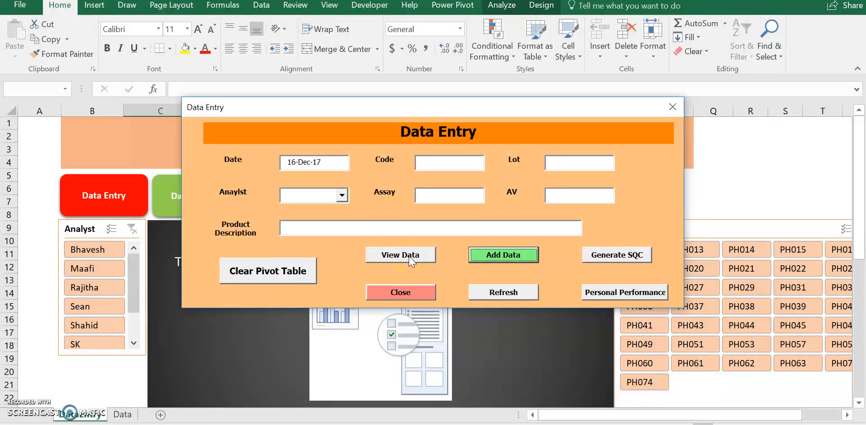
Step: Show the Data sheet of recorded batch results via View Data
click(401, 255)
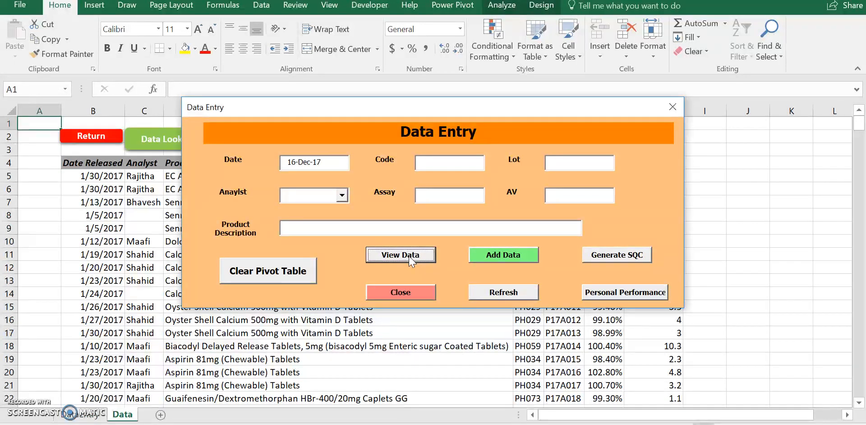
mouse_move(401, 292)
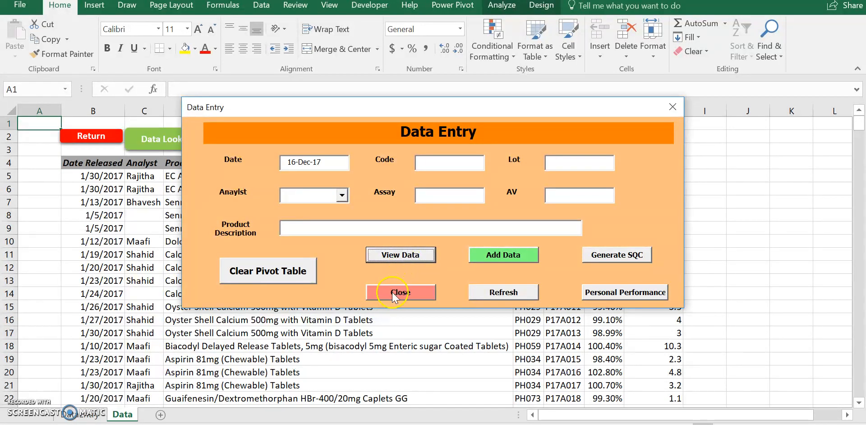
Step: Close the form and check the new Aspring 500mg tablets record at the Data sheet's last row
click(400, 292)
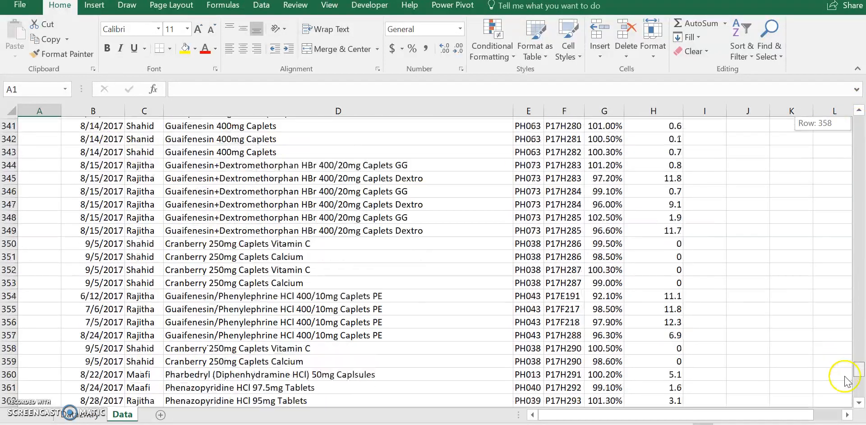
scroll(down, 3)
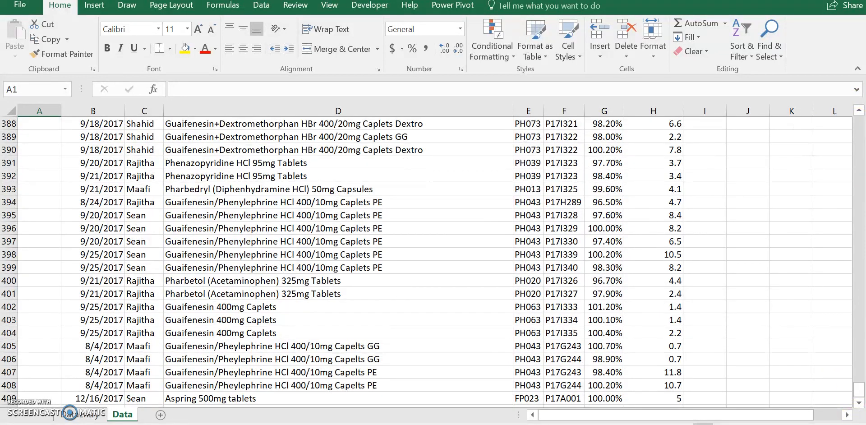
mouse_move(84, 407)
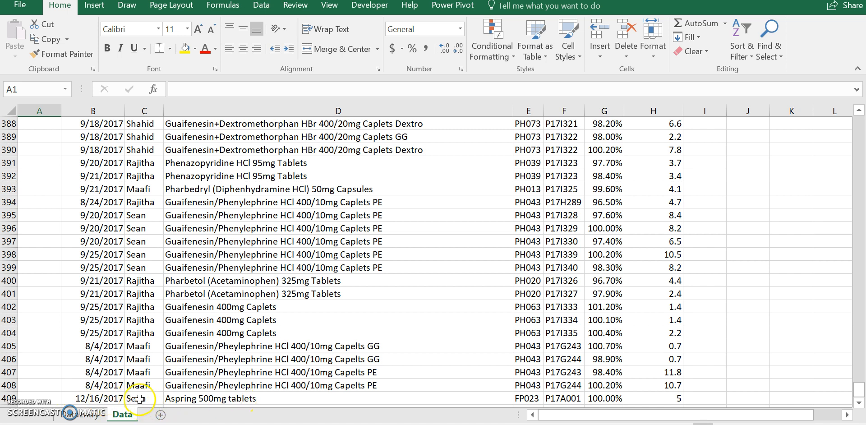
mouse_move(216, 402)
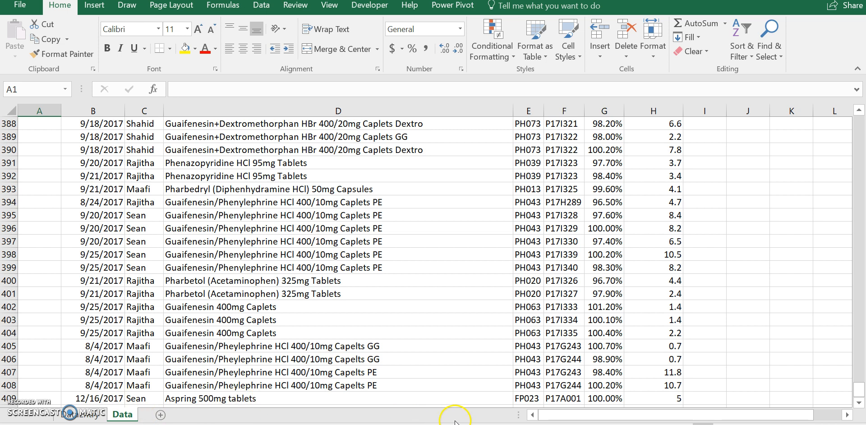
mouse_move(573, 399)
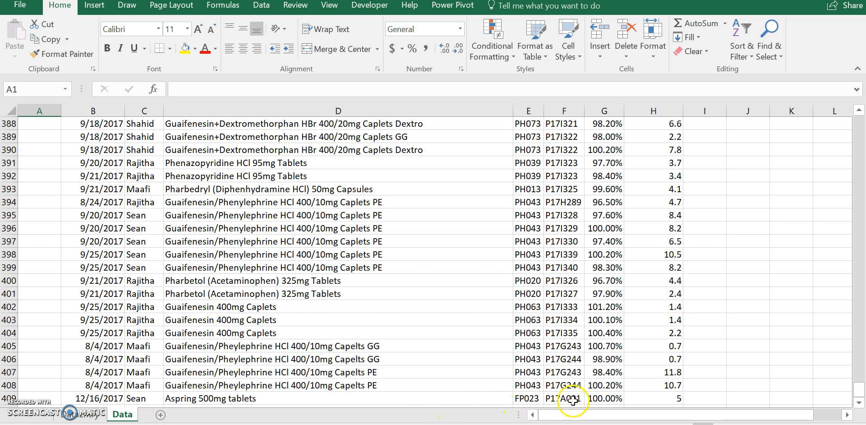
mouse_move(610, 404)
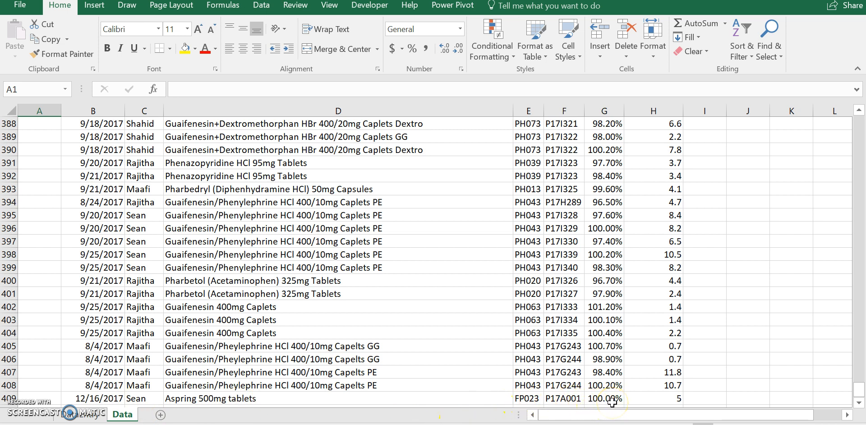
mouse_move(707, 392)
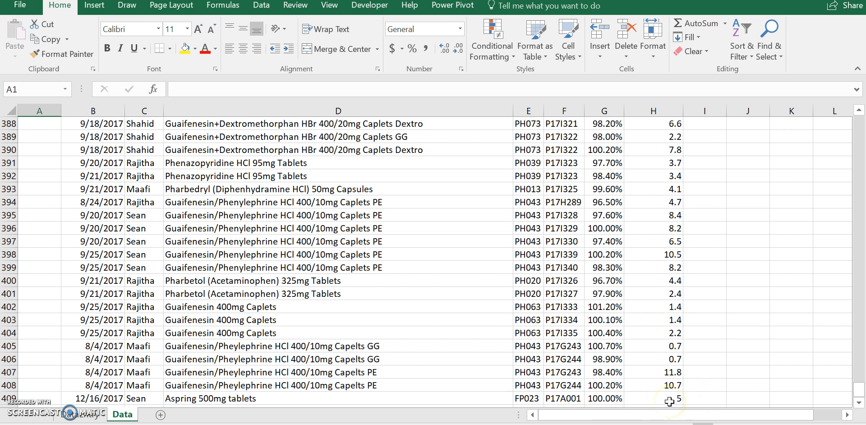
mouse_move(699, 398)
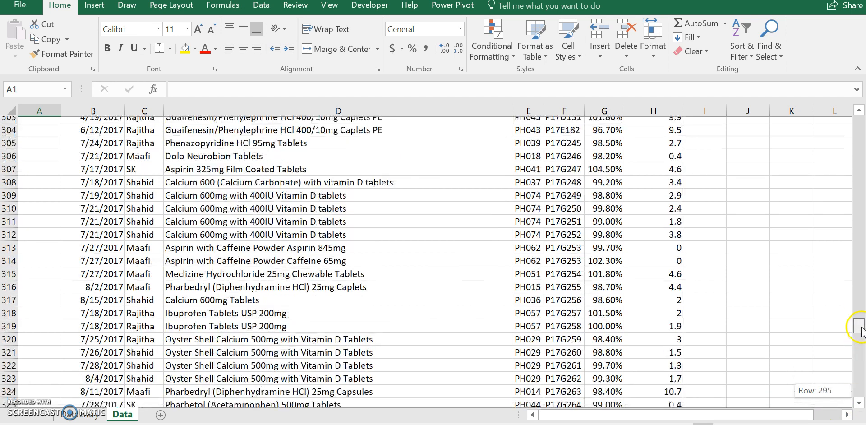
scroll(up, 3)
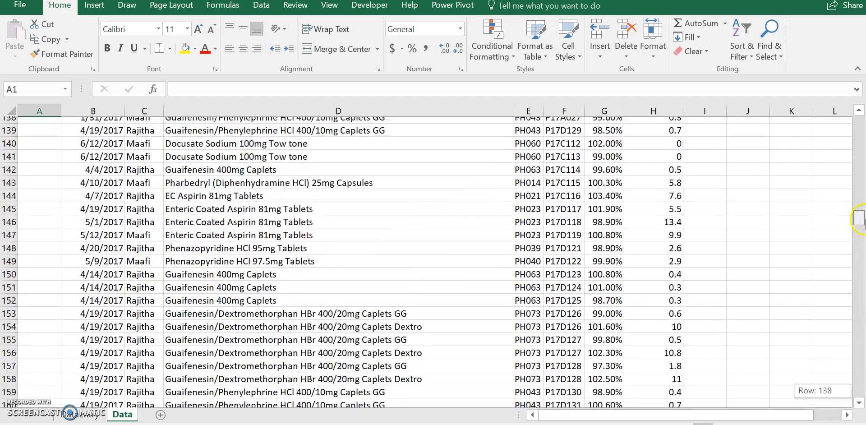
scroll(up, 3)
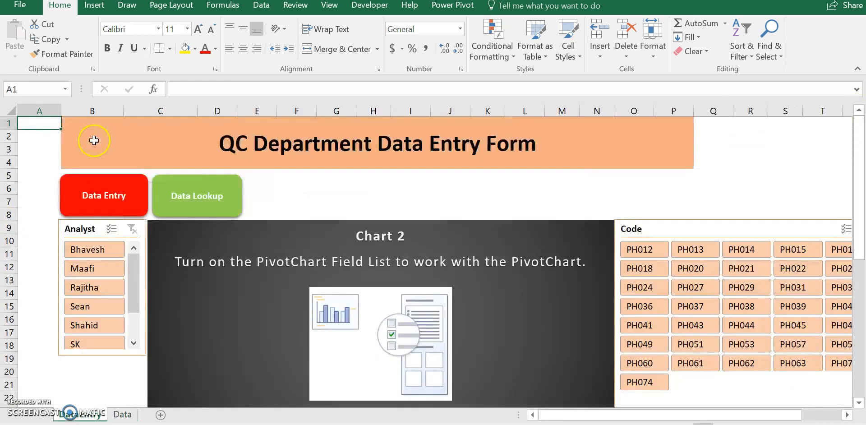
mouse_move(295, 196)
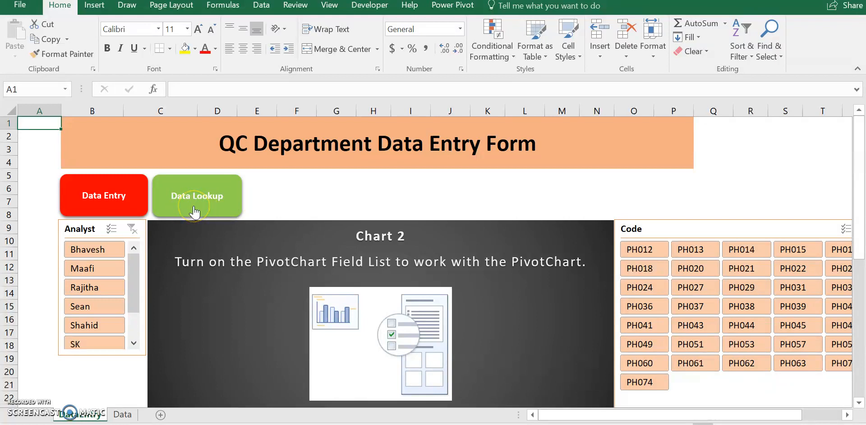
Step: Look up lowercase lot 'asdfkjadf' and dismiss the 'Results Not Found! Upper Case Only!' warning
click(197, 196)
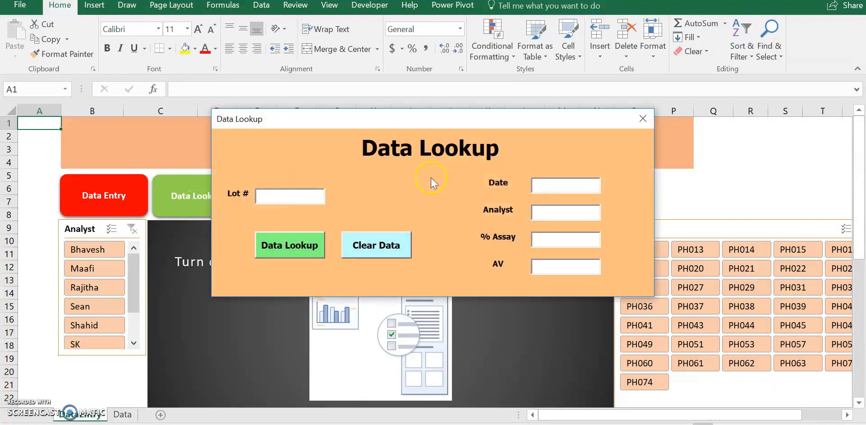
click(290, 196)
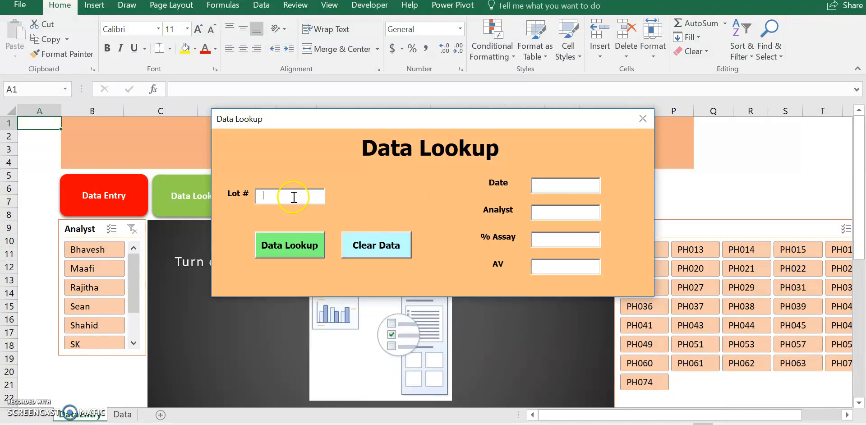
mouse_move(304, 209)
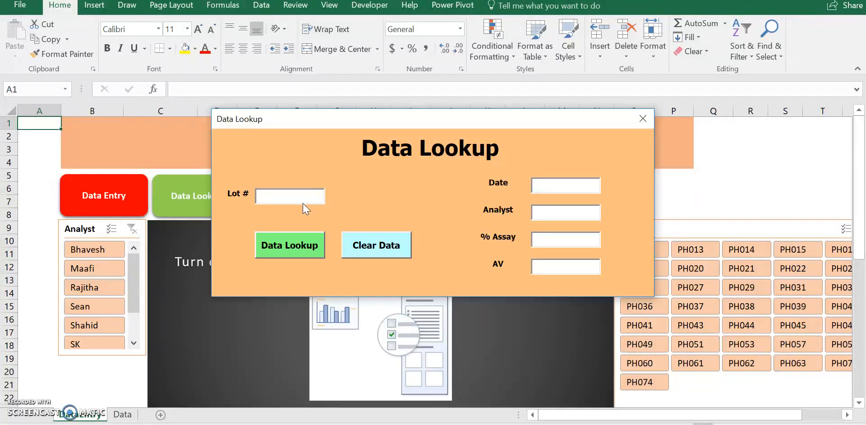
text(asdfkjadf)
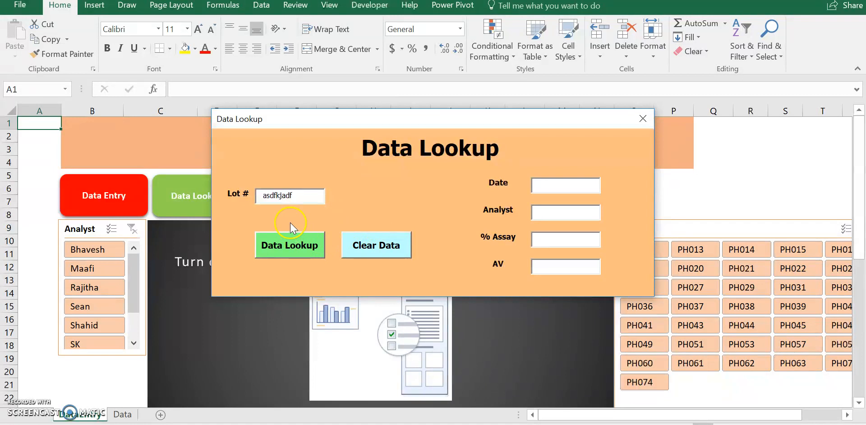
mouse_move(323, 242)
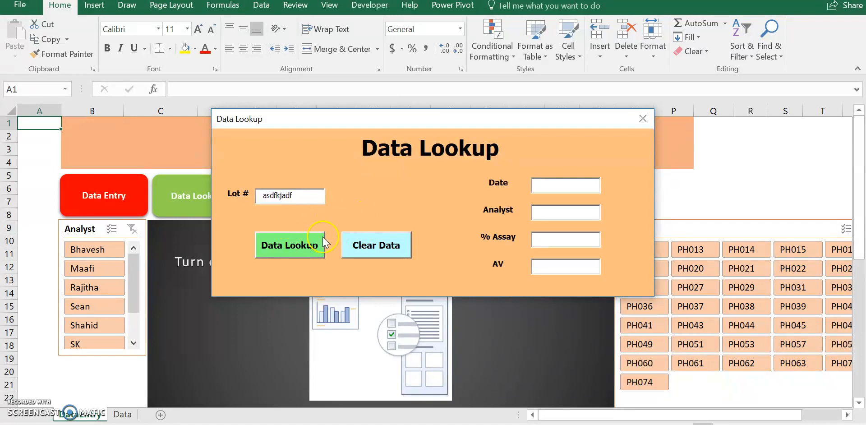
click(290, 245)
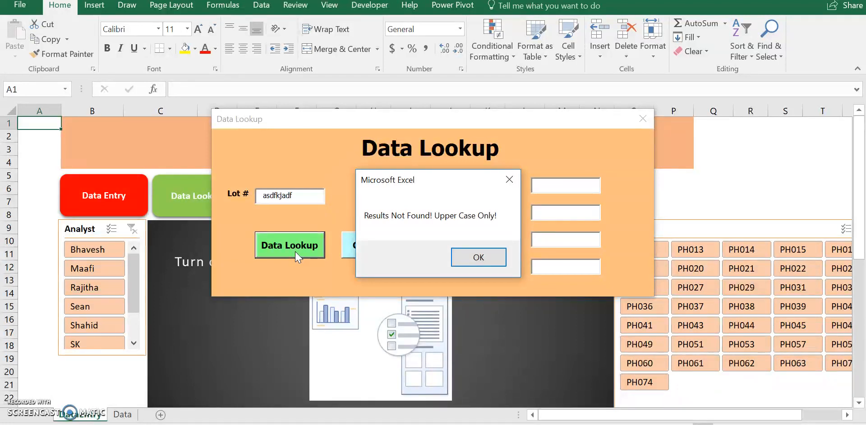
click(478, 257)
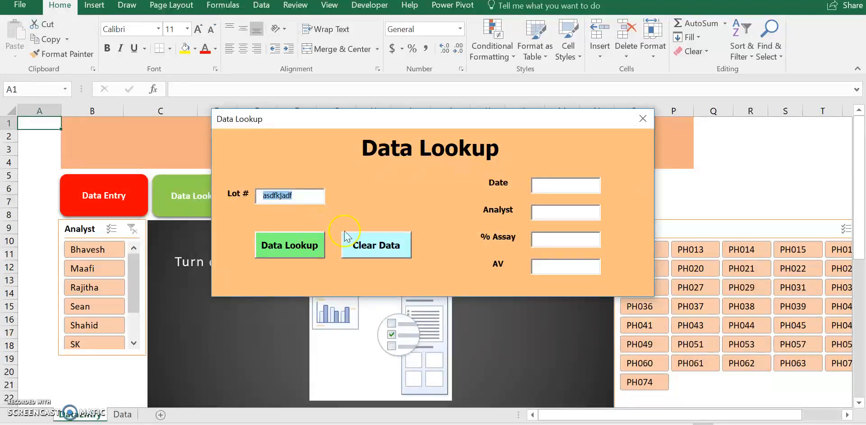
mouse_move(317, 198)
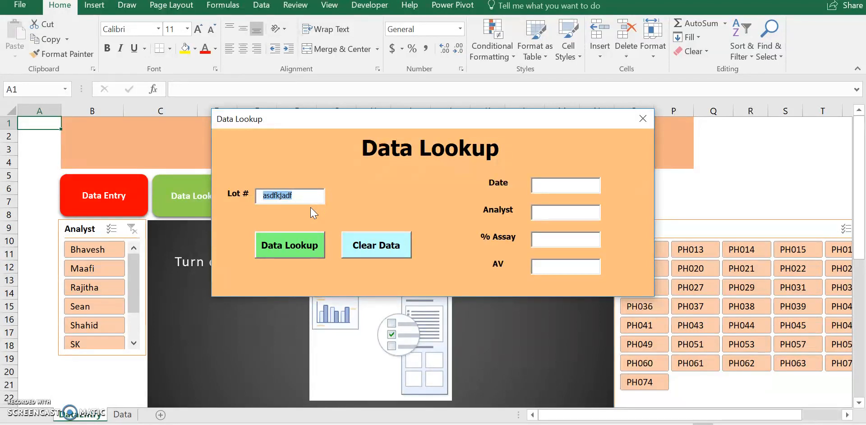
Step: Look up lot P17A001, returning date 1/30/2017, analyst Rajitha, assay 98.5 and AV 3.4
text(P17A)
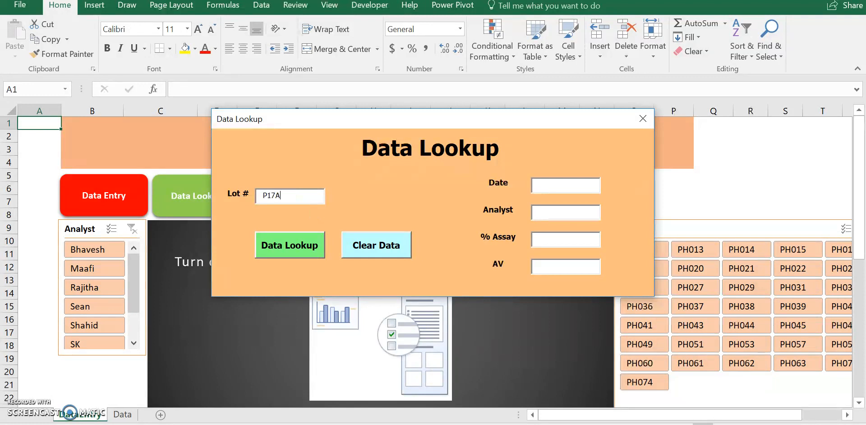
text(001)
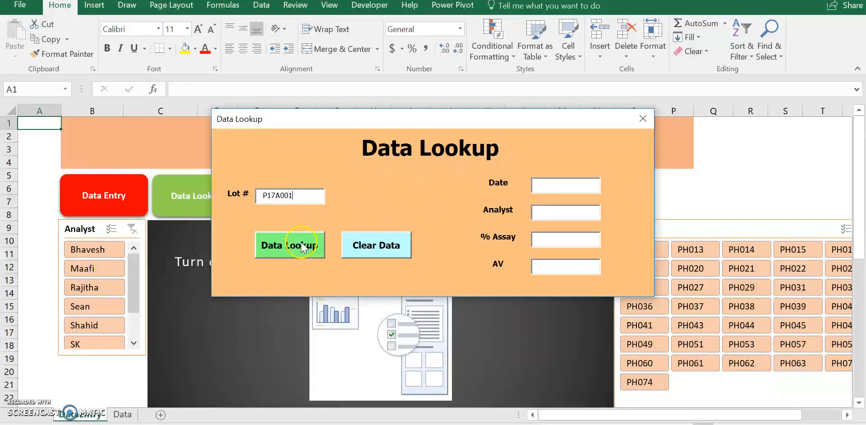
click(289, 245)
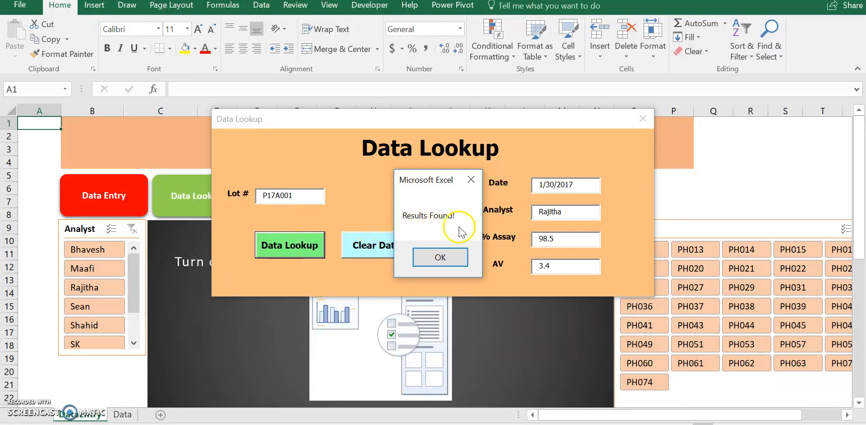
mouse_move(548, 193)
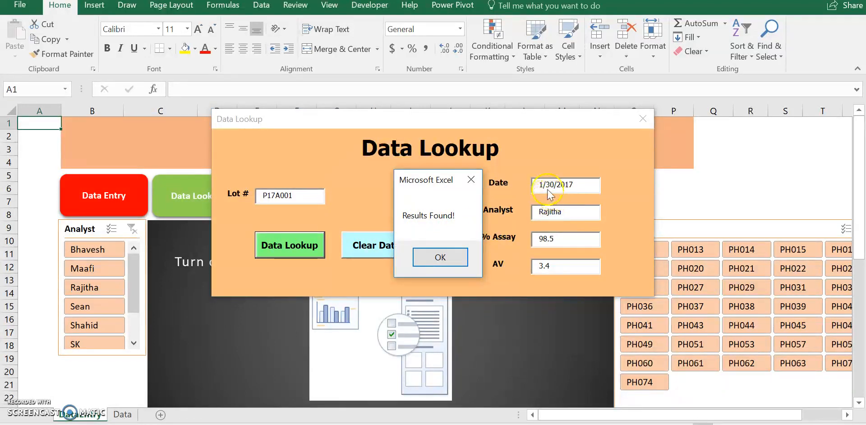
mouse_move(563, 202)
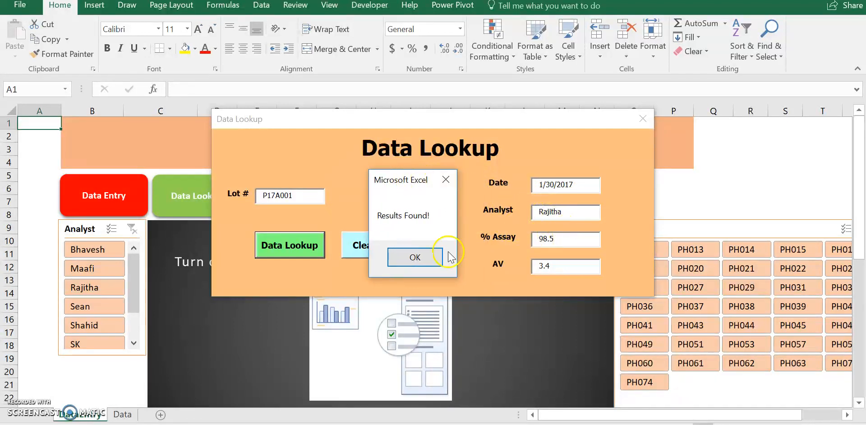
click(414, 257)
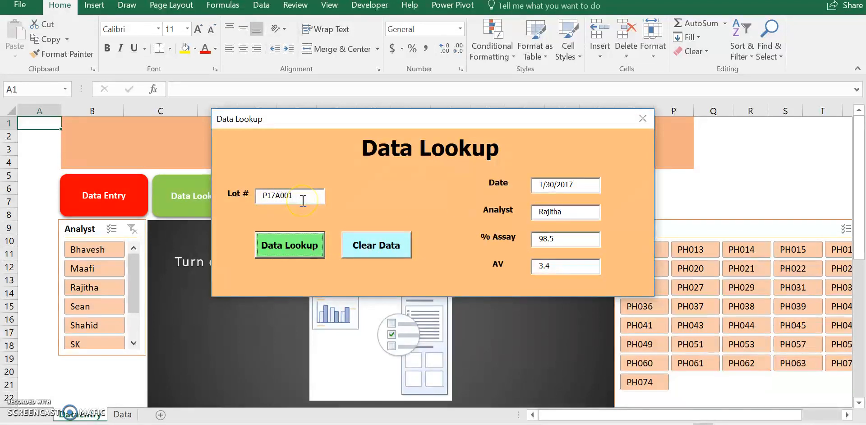
mouse_move(602, 214)
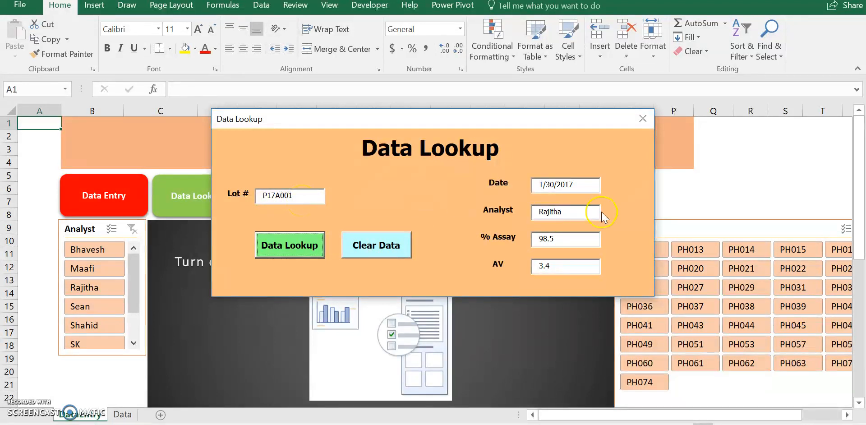
mouse_move(559, 247)
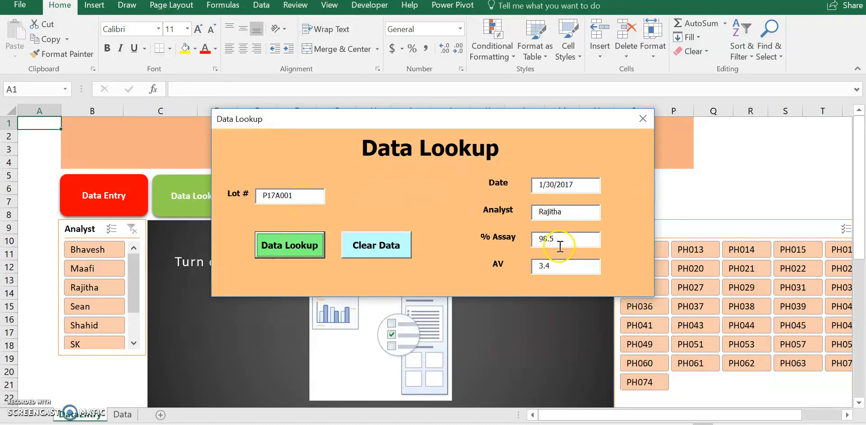
mouse_move(642, 119)
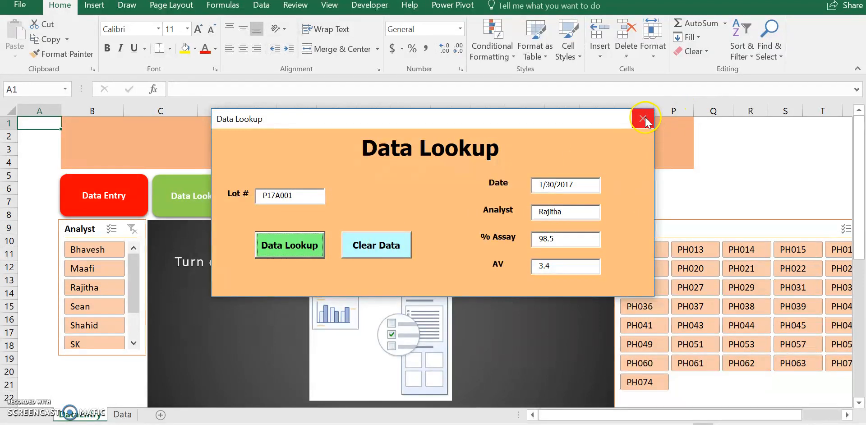
mouse_move(375, 195)
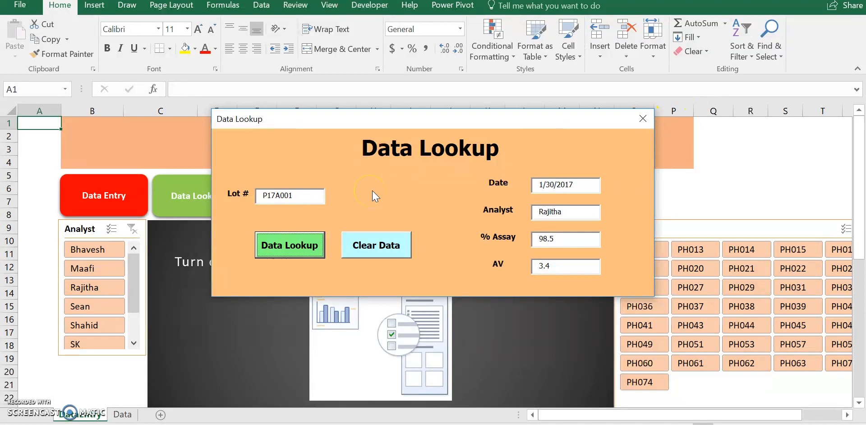
mouse_move(439, 215)
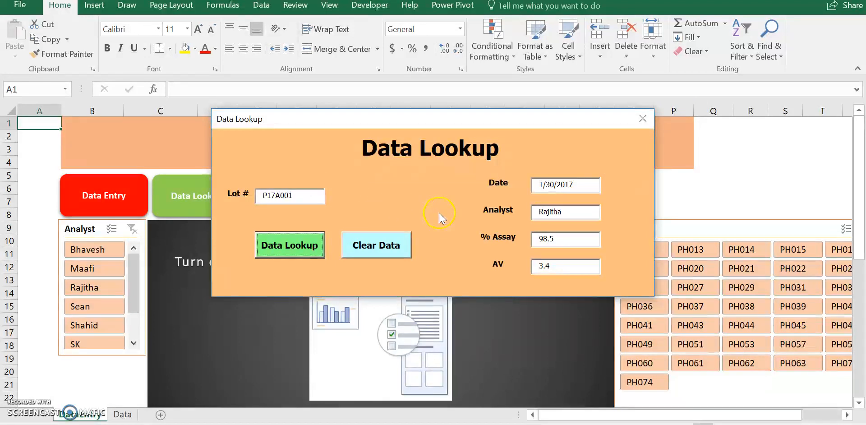
mouse_move(379, 216)
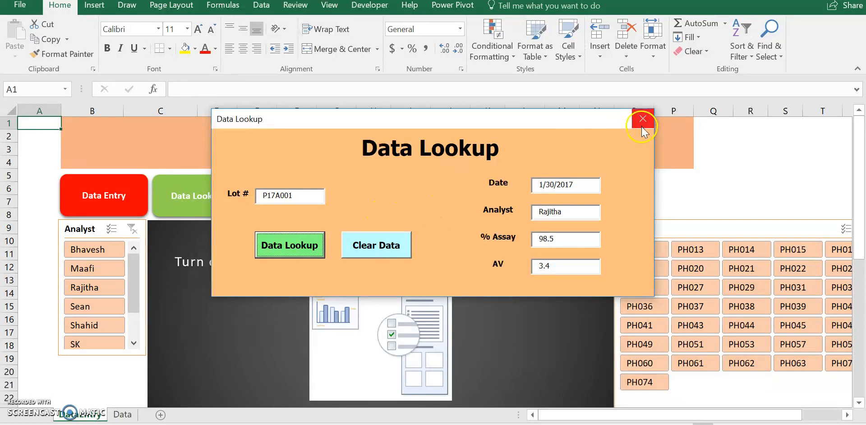
Step: Close the lookup form, compare lot P17A001 on the Data sheet, and return to the QC dashboard
click(642, 118)
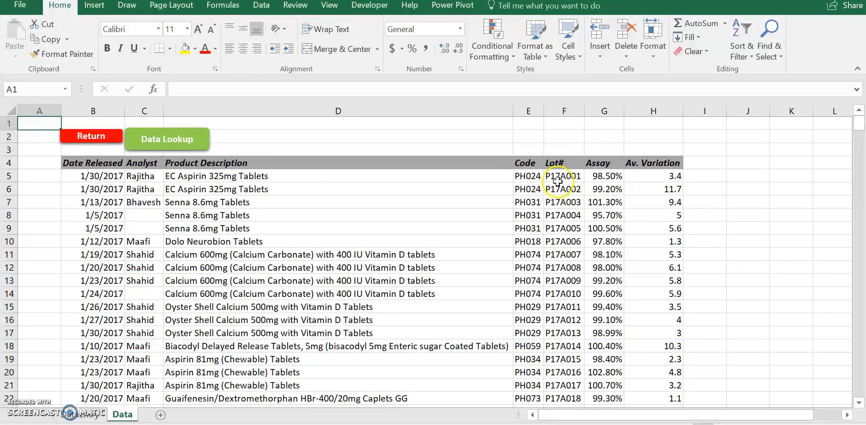
mouse_move(610, 181)
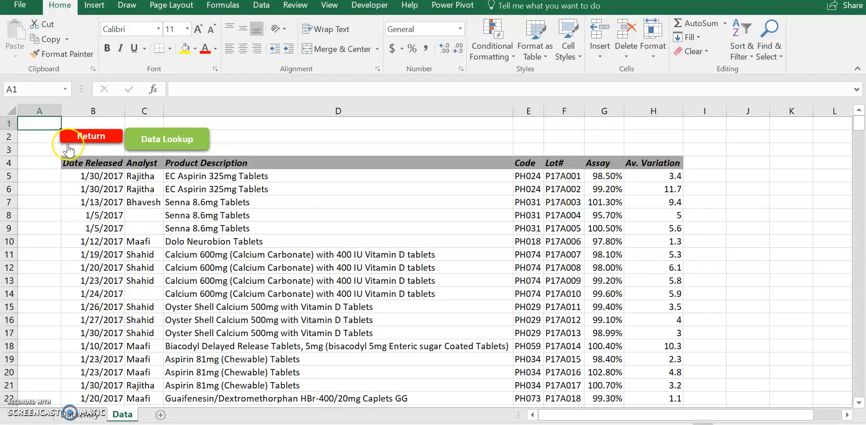
mouse_move(162, 144)
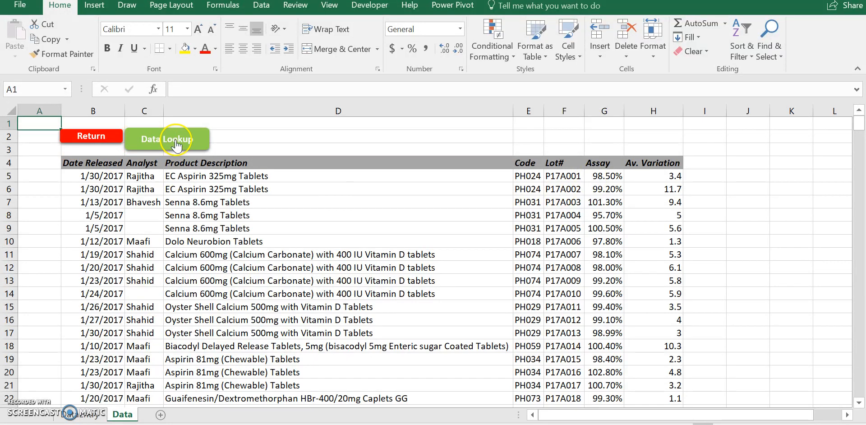
click(167, 139)
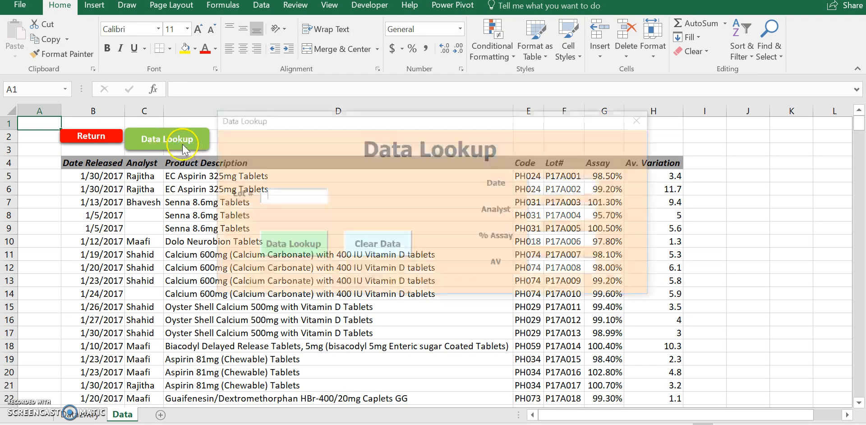
click(167, 139)
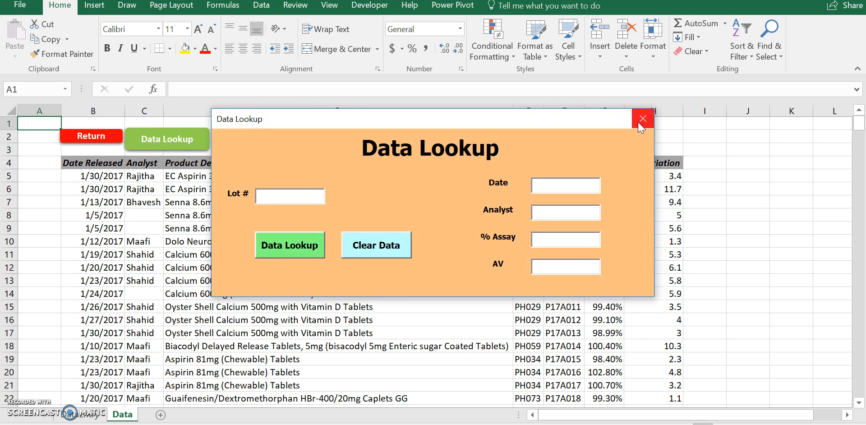
click(641, 119)
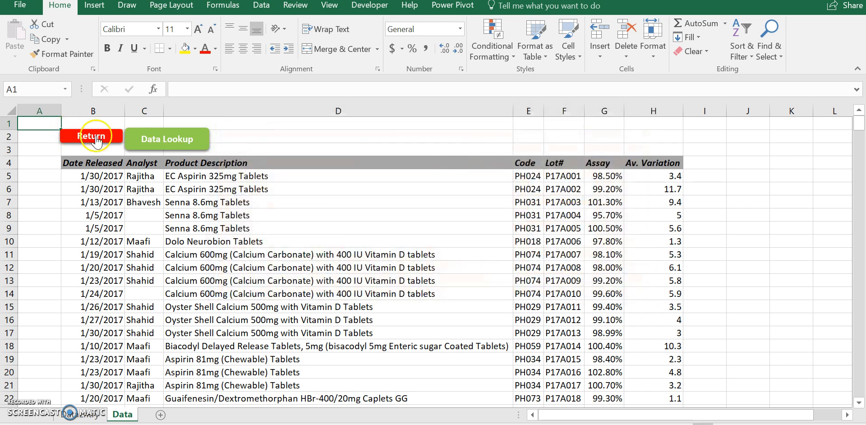
click(91, 136)
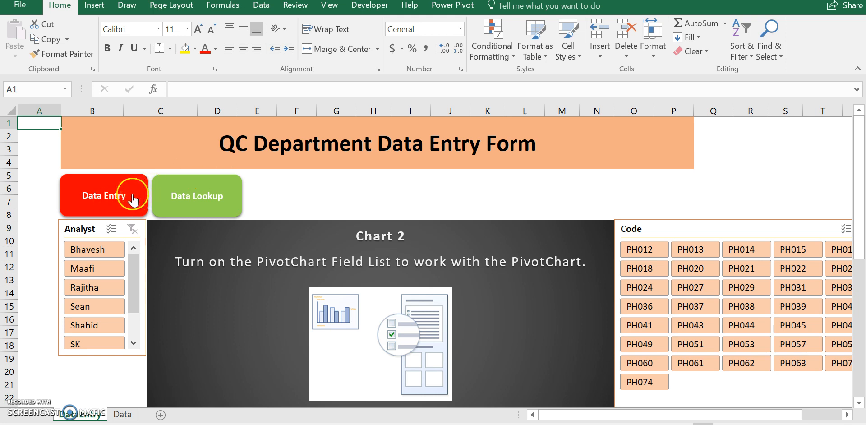
Step: Reopen the Data Entry form and run Generate SQC to start the trend pivot chart
click(104, 195)
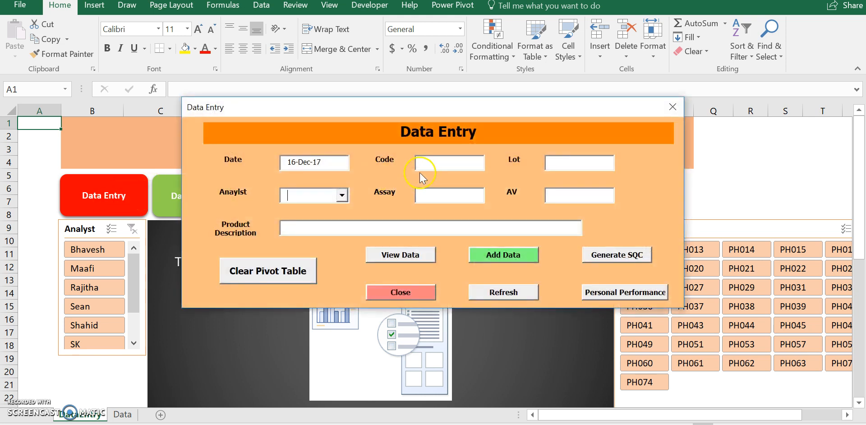
mouse_move(620, 273)
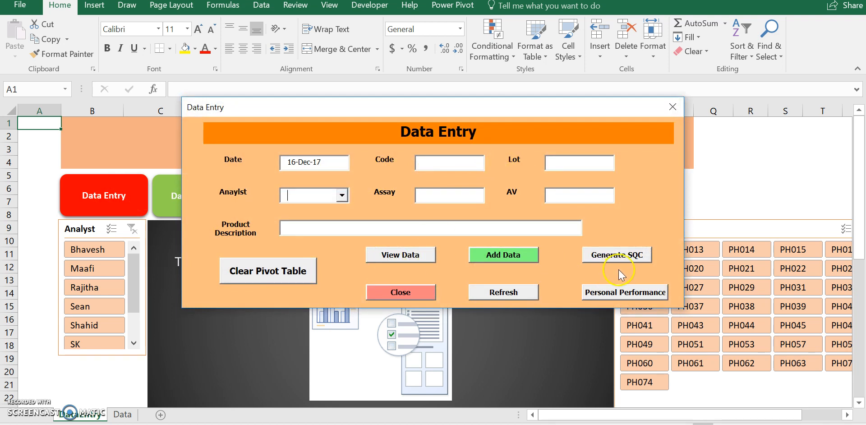
mouse_move(624, 260)
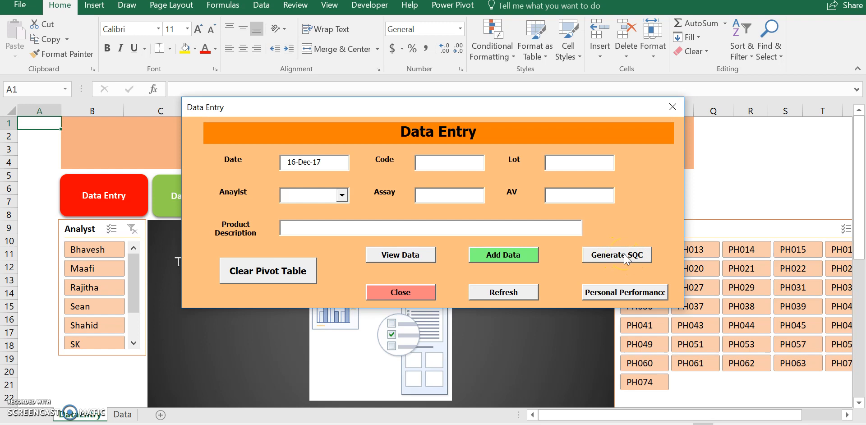
click(617, 255)
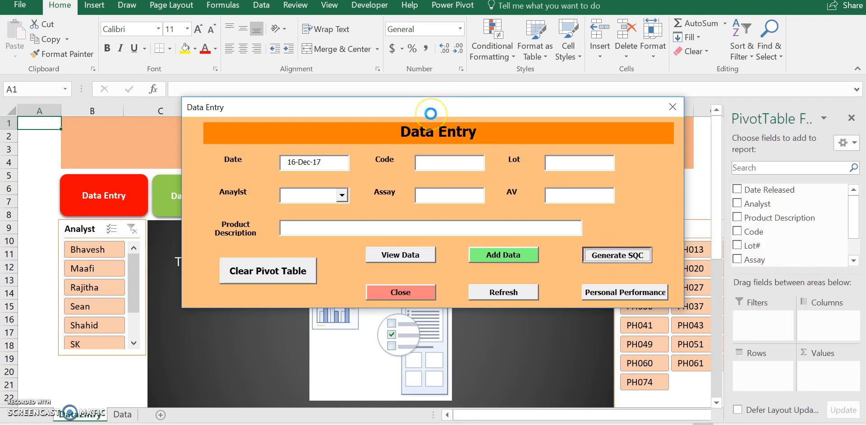
Step: Move the Data Entry form aside, close it, and select a small group of analysts in the Analyst slicer
drag(431, 107, 502, 109)
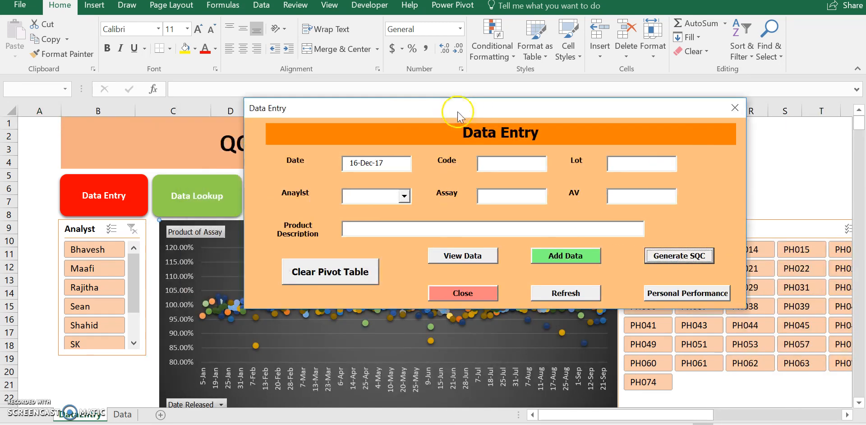
click(463, 293)
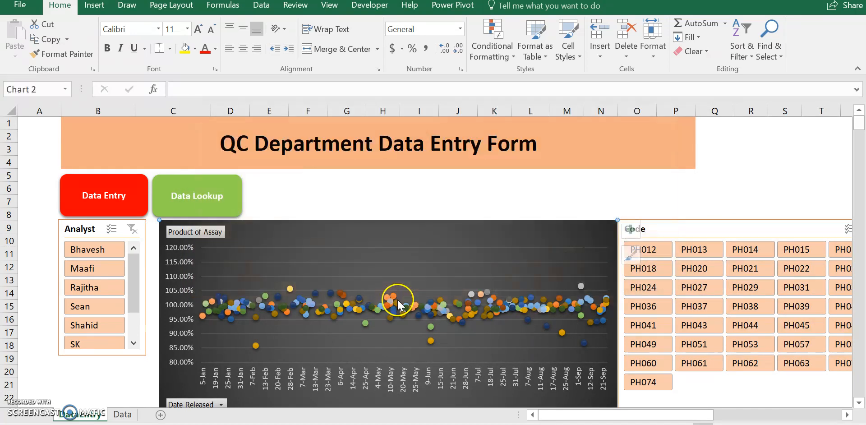
mouse_move(493, 308)
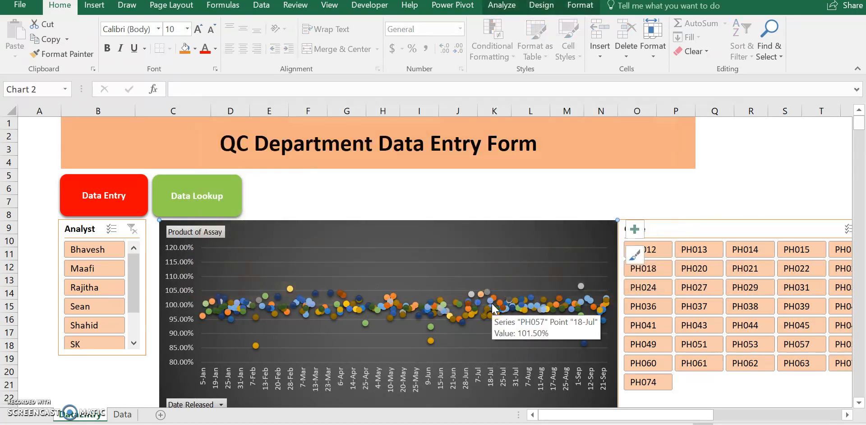
click(94, 250)
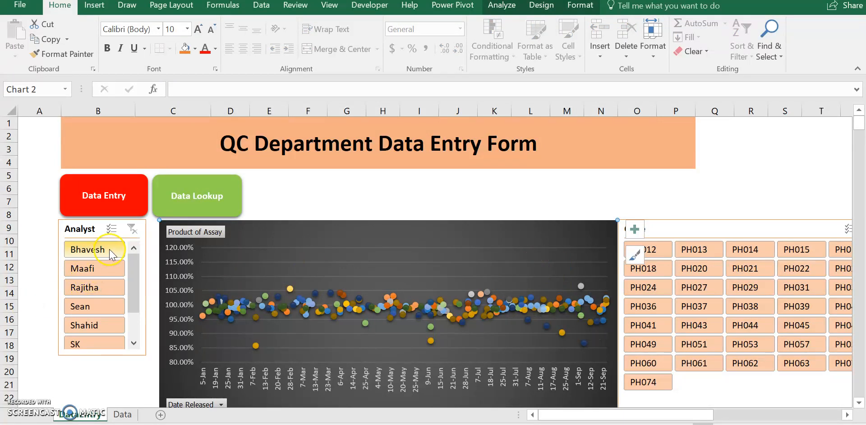
mouse_move(765, 283)
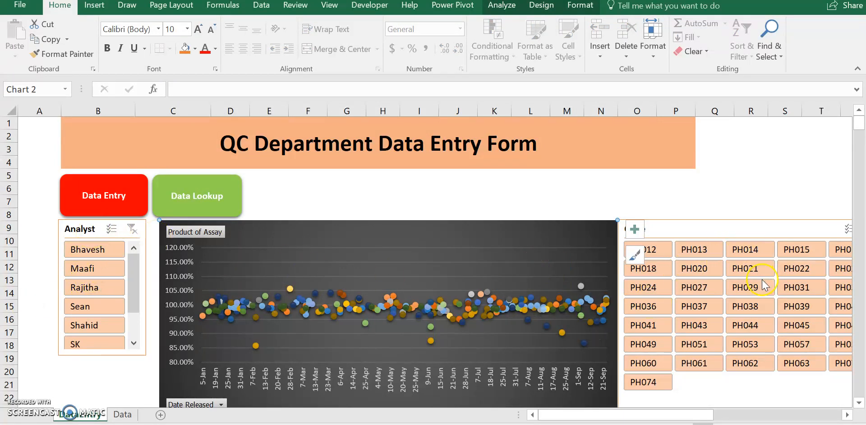
Step: Filter the Code slicer to PH038 and scroll to the pivot table listing its seven assay results
click(699, 287)
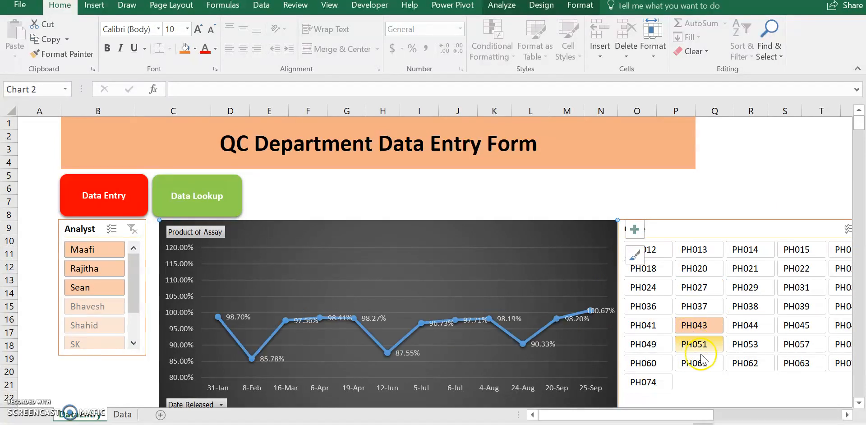
click(642, 307)
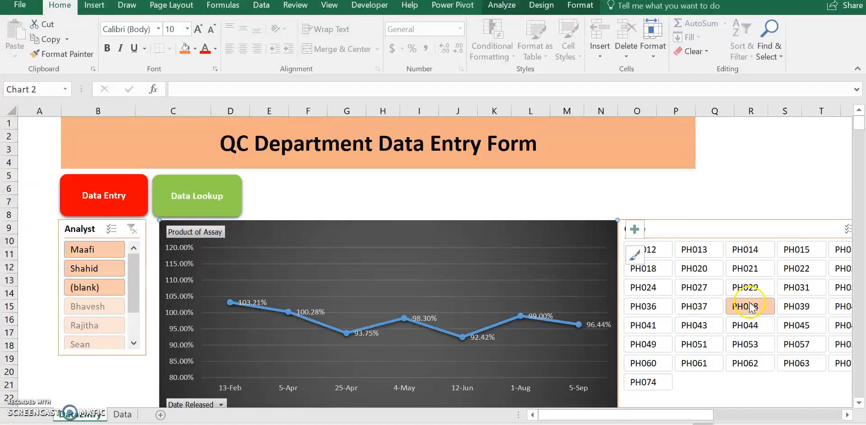
scroll(down, 3)
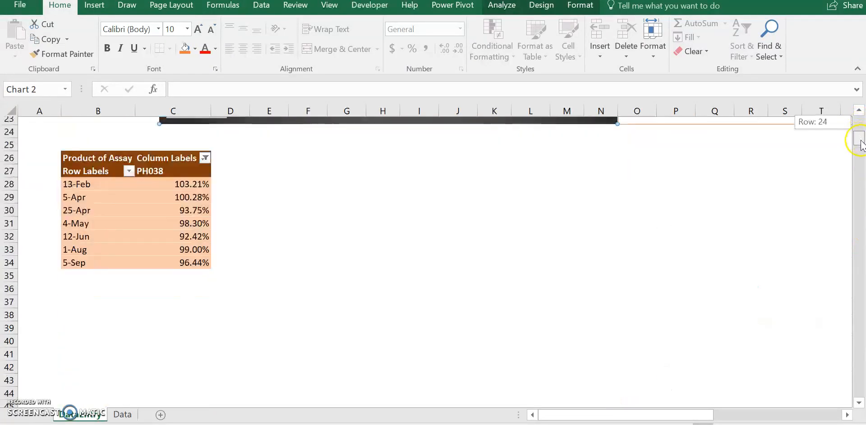
scroll(up, 3)
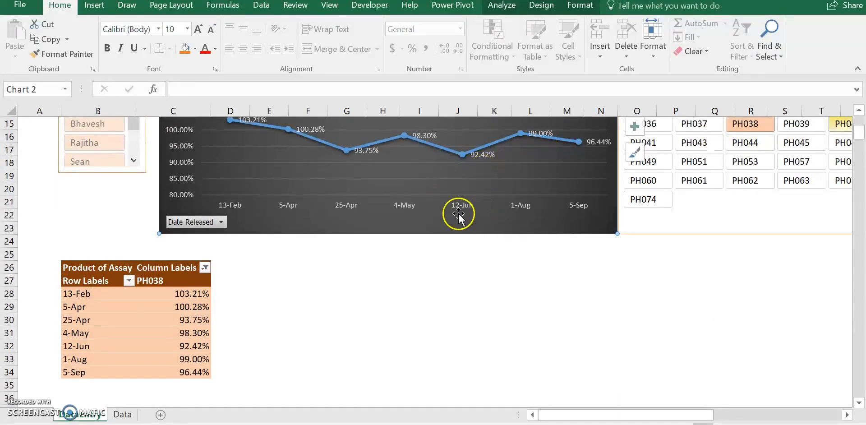
scroll(up, 3)
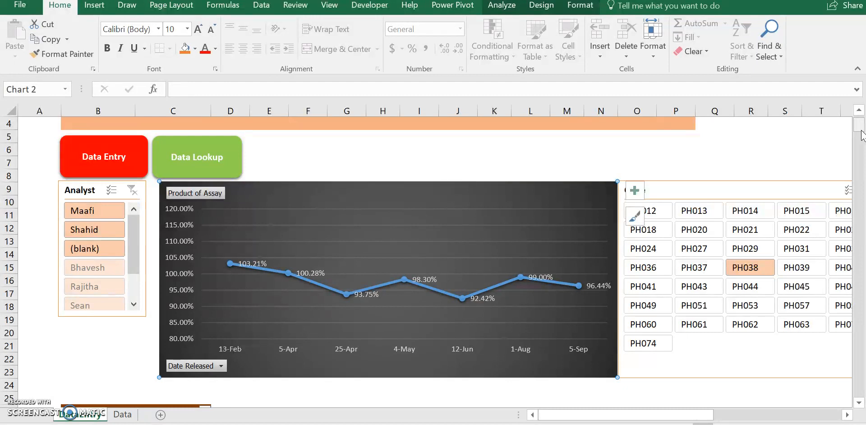
mouse_move(719, 149)
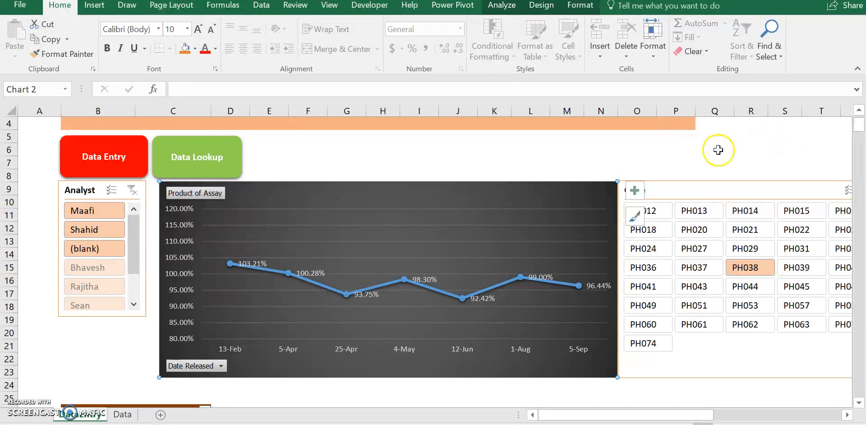
mouse_move(119, 169)
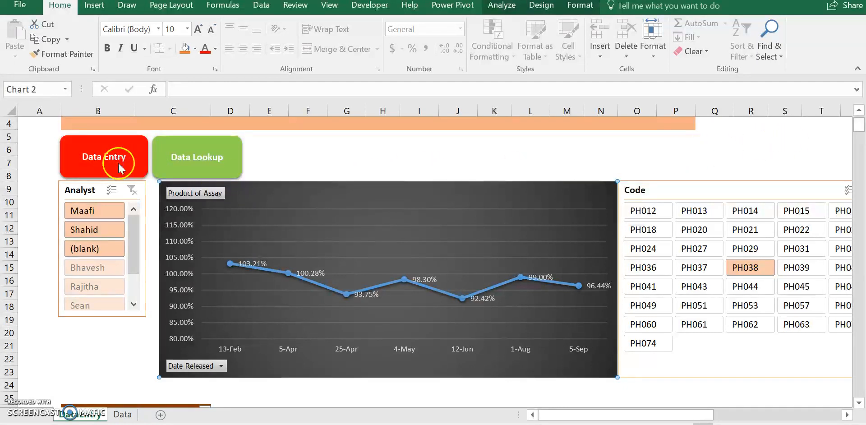
Step: Bring up the Data Entry form, generate the SQC trend chart, close and reopen the form
click(103, 157)
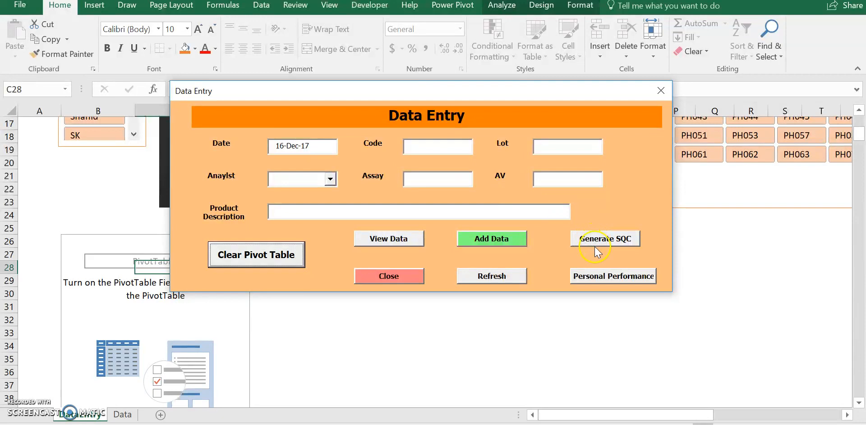
mouse_move(598, 252)
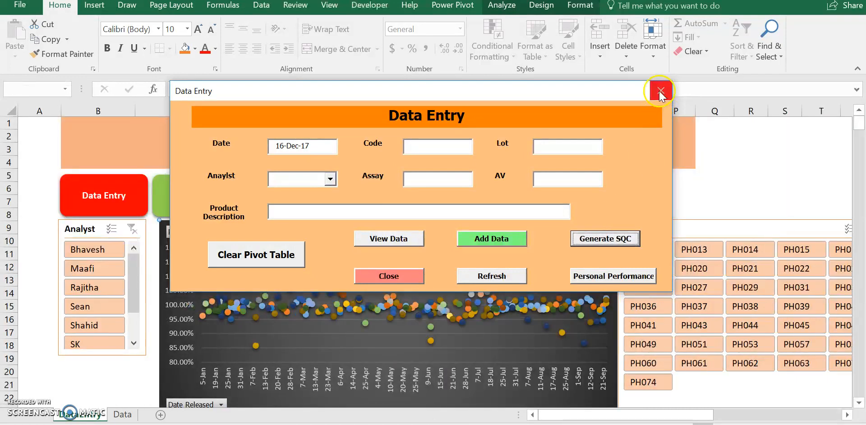
click(659, 90)
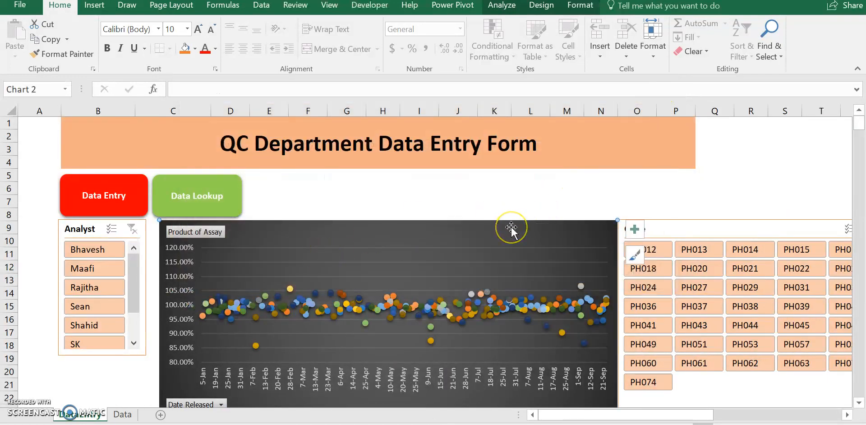
mouse_move(168, 231)
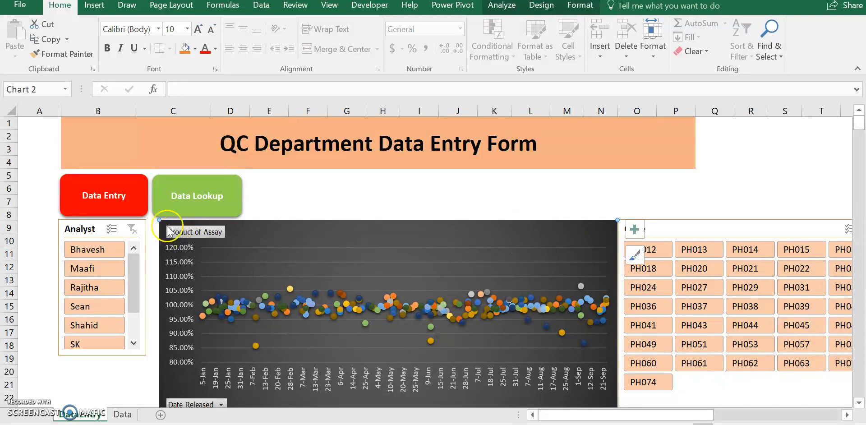
click(103, 195)
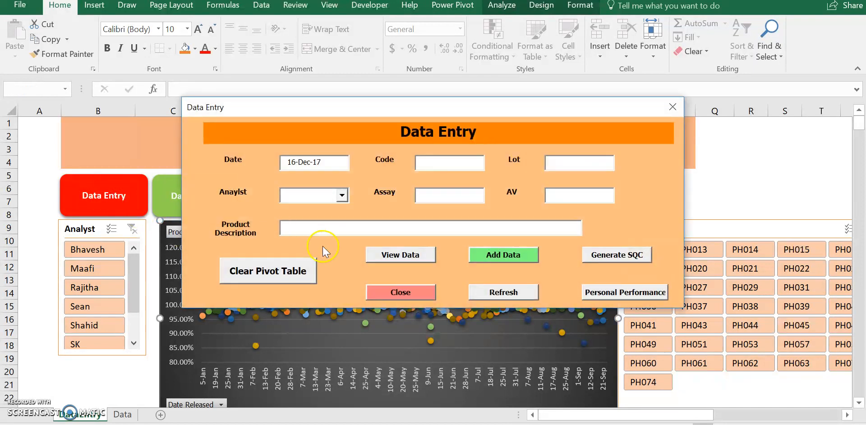
mouse_move(268, 276)
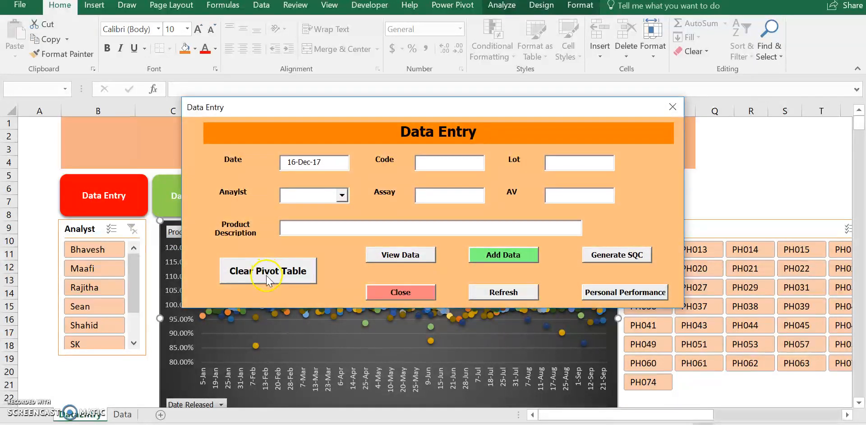
Step: Clear the pivot table and build the Personal Performance chart of assay counts per analyst
click(268, 271)
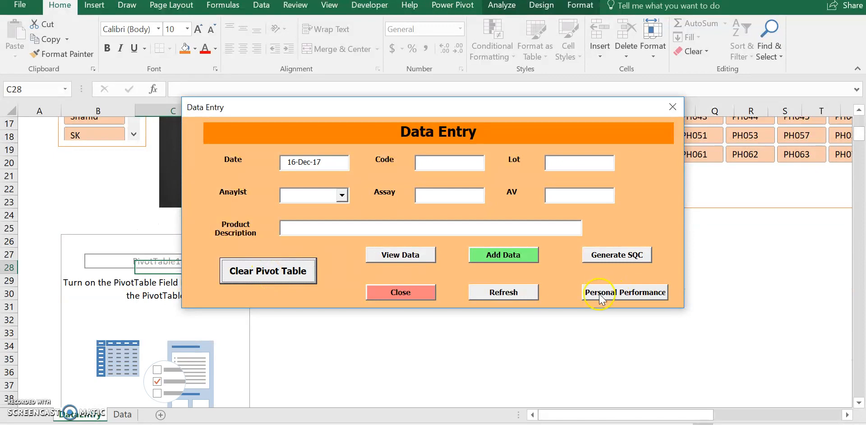
click(625, 292)
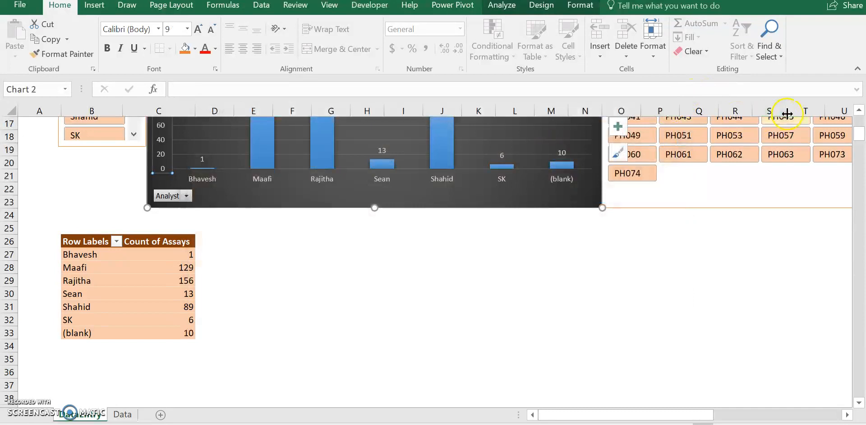
mouse_move(854, 109)
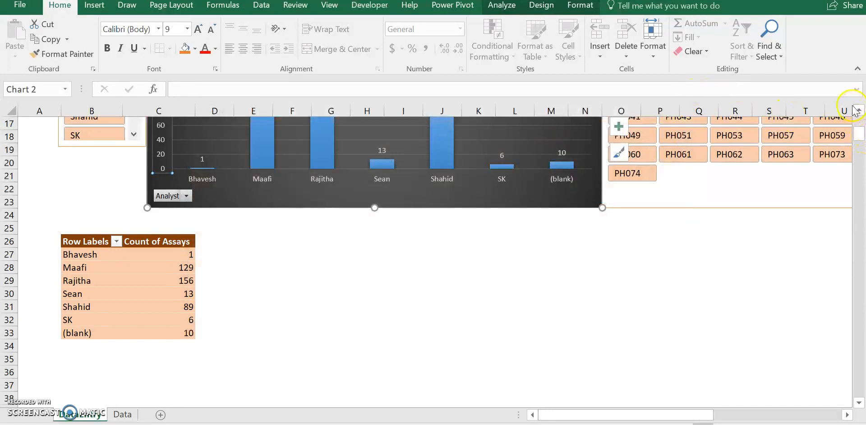
Step: Scroll back up to the dashboard and reopen the Data Entry form over the performance chart
scroll(up, 3)
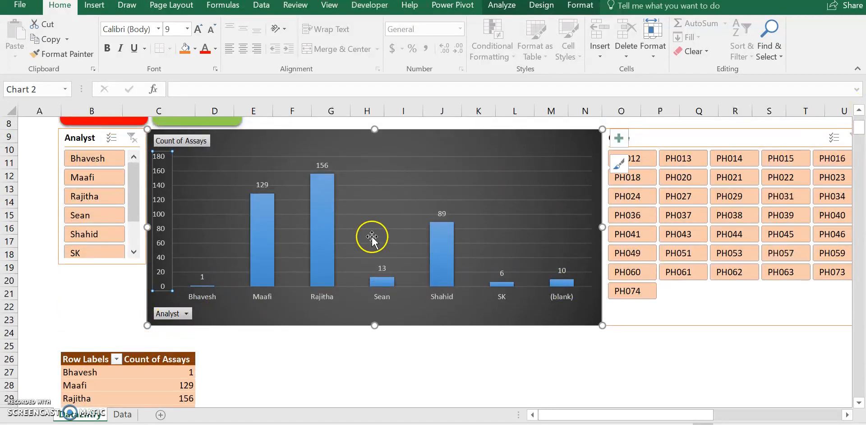
mouse_move(359, 204)
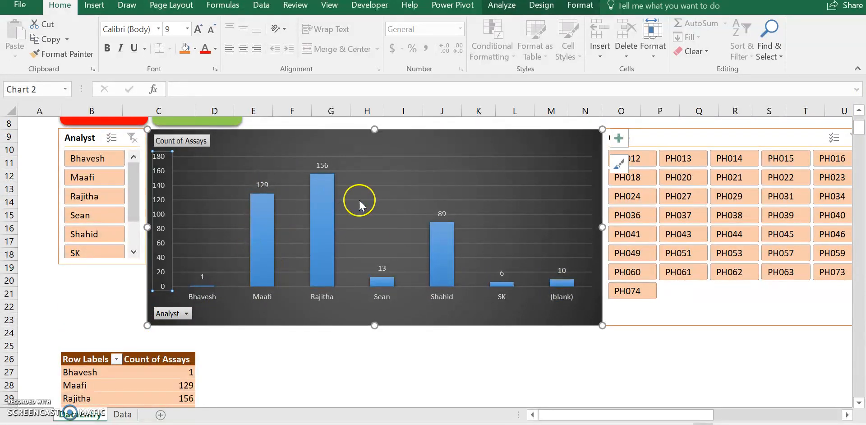
mouse_move(337, 243)
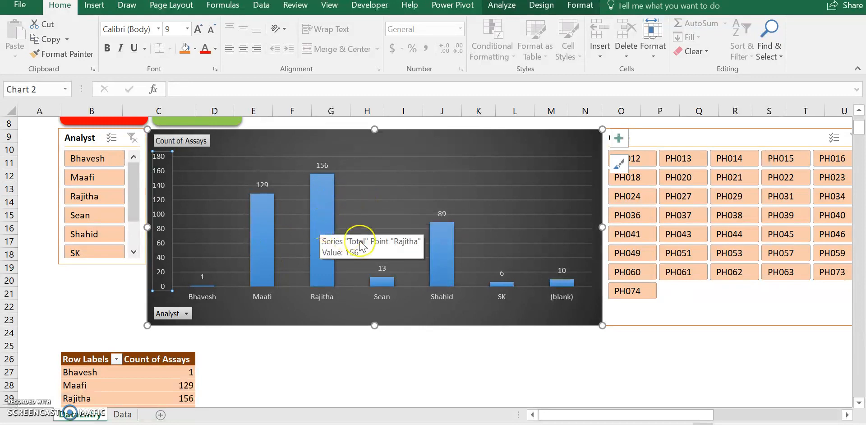
mouse_move(420, 290)
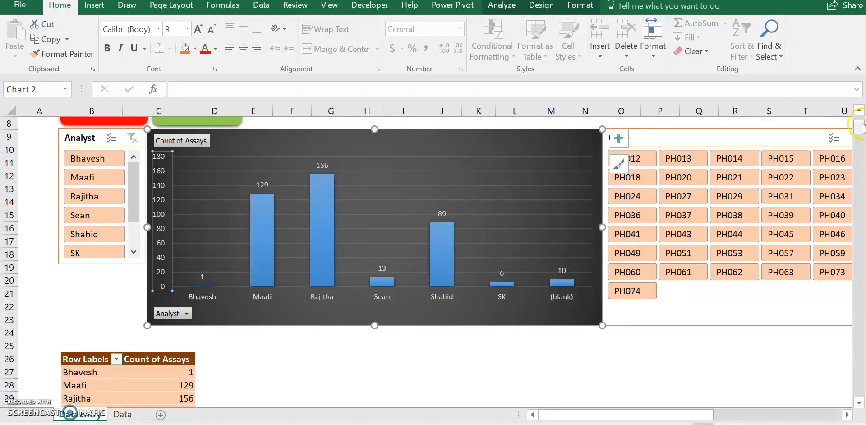
scroll(up, 3)
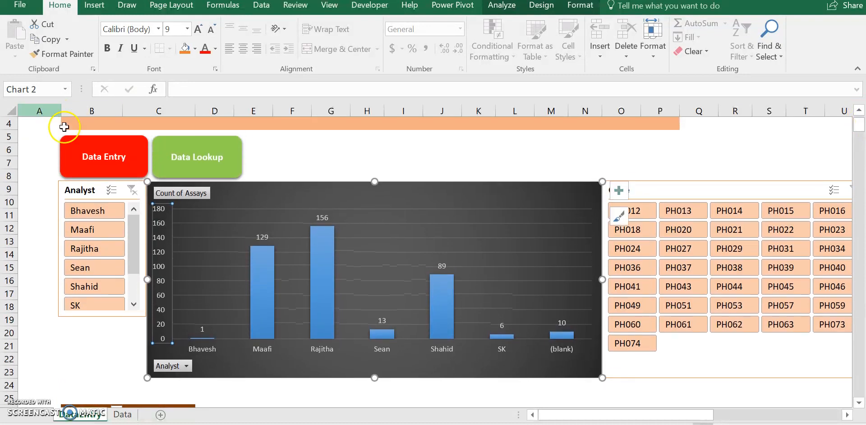
click(103, 157)
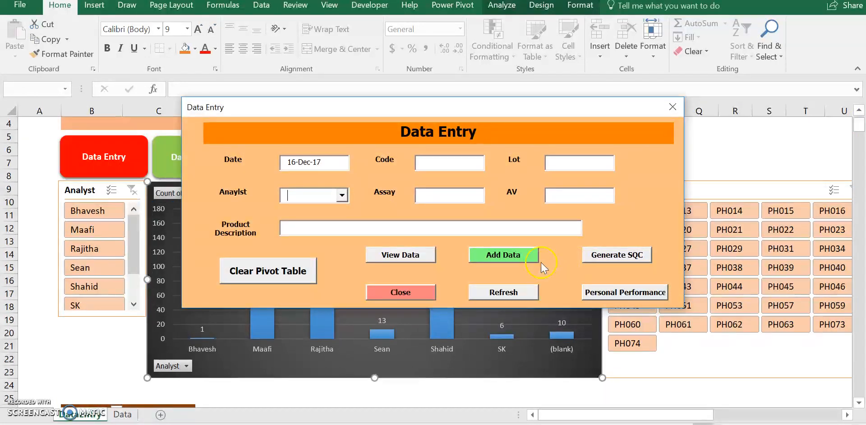
mouse_move(602, 267)
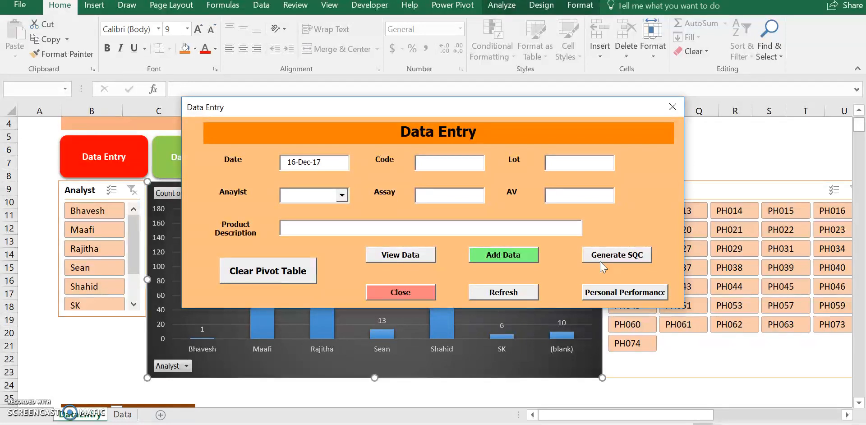
mouse_move(298, 276)
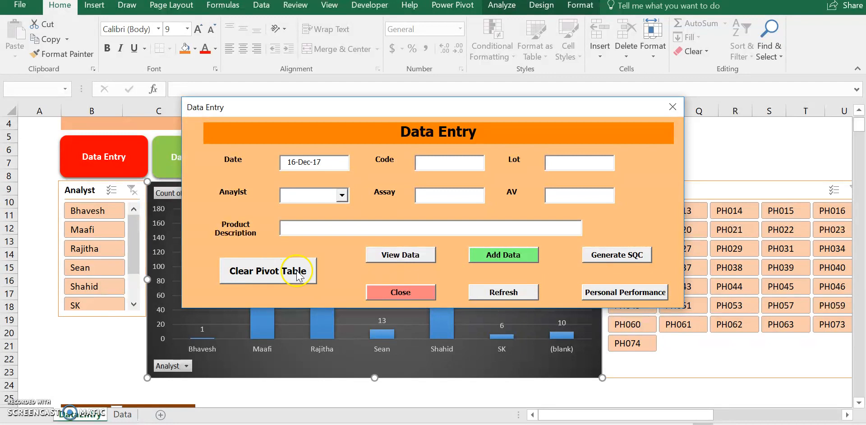
Step: Clear the pivot table, regenerate the SQC trend chart, then switch to the Personal Performance chart
click(268, 270)
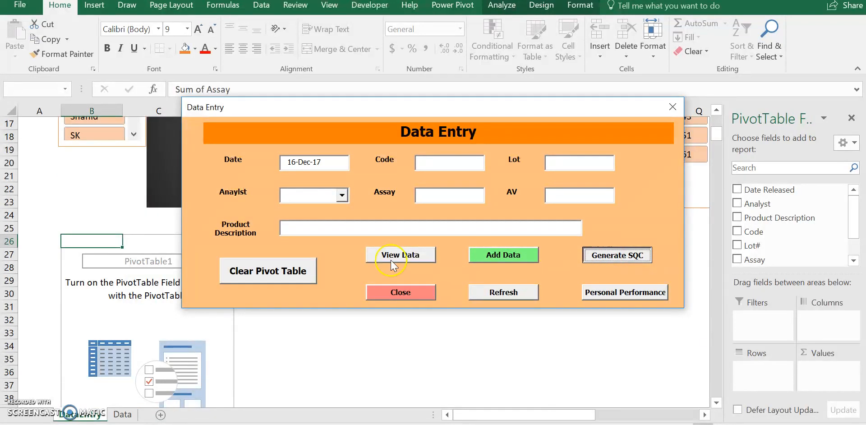
click(401, 255)
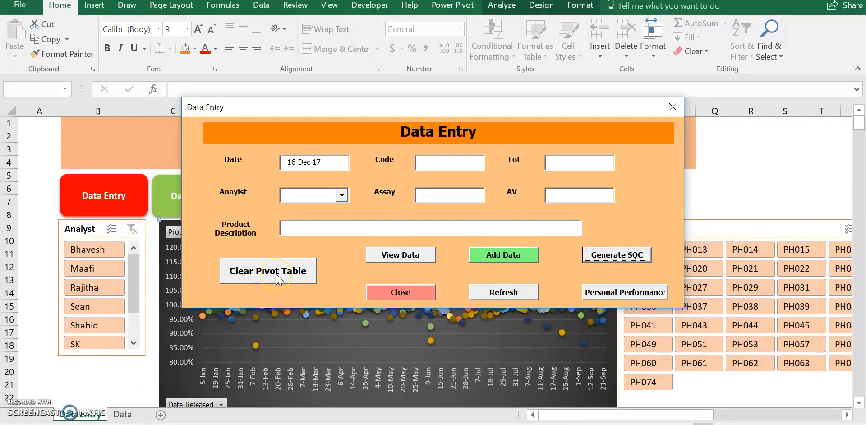
click(267, 271)
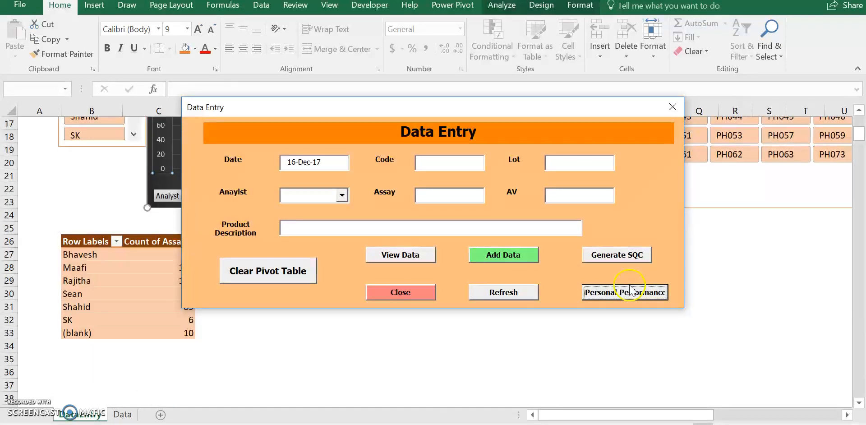
mouse_move(260, 276)
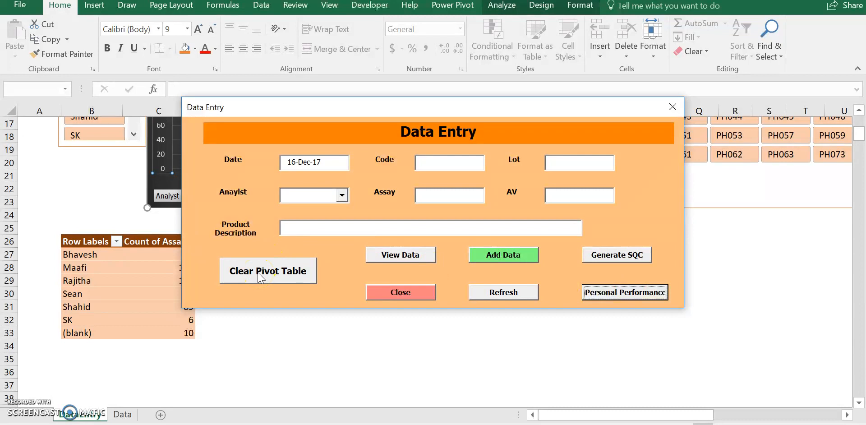
Step: Clear the pivot table and chart again, leaving an empty Chart 2 placeholder on the dashboard
click(268, 271)
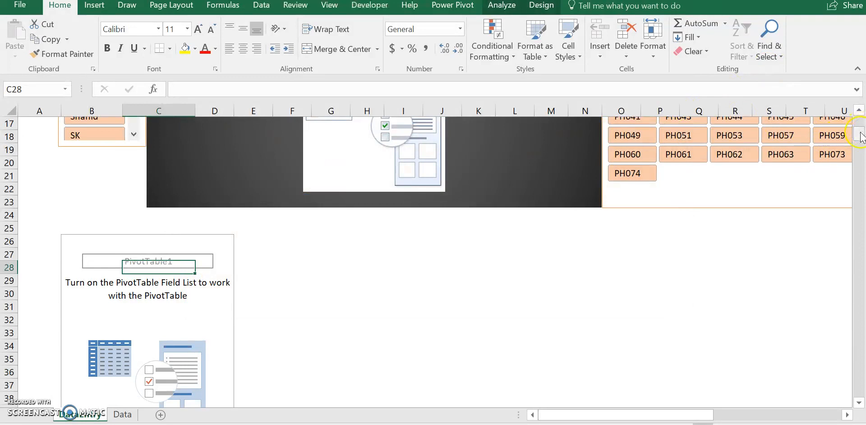
scroll(up, 3)
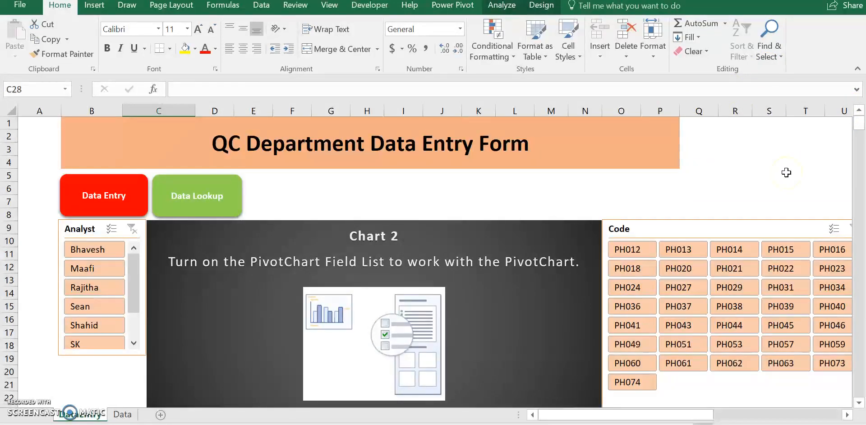